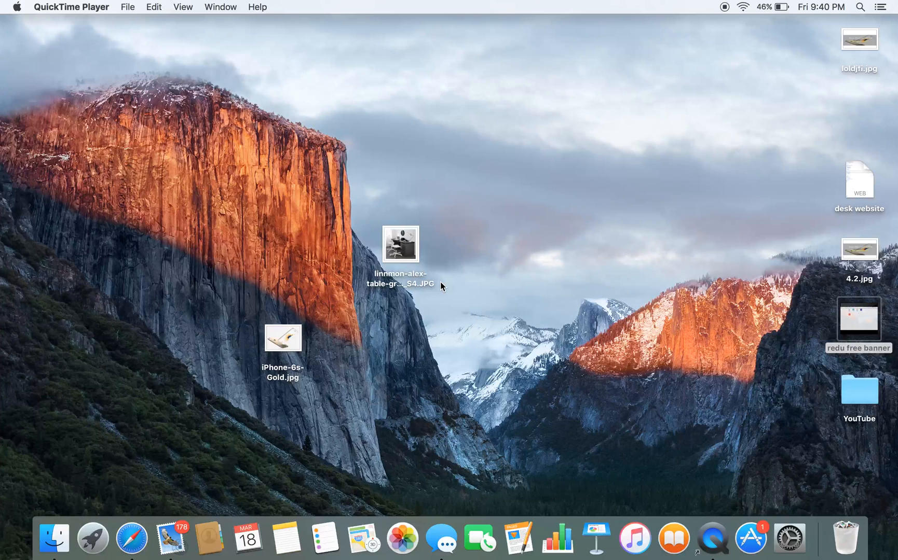
# - Launch Safari from the Dock to its start page of favourites
pyautogui.click(141, 537)
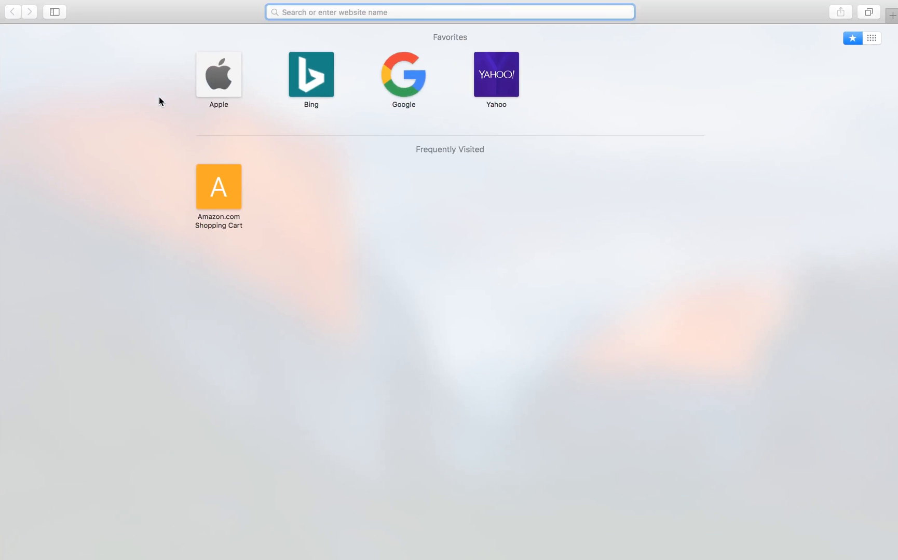
# - Go to pixlr.com and launch the Pixlr Editor web app
pyautogui.click(449, 12)
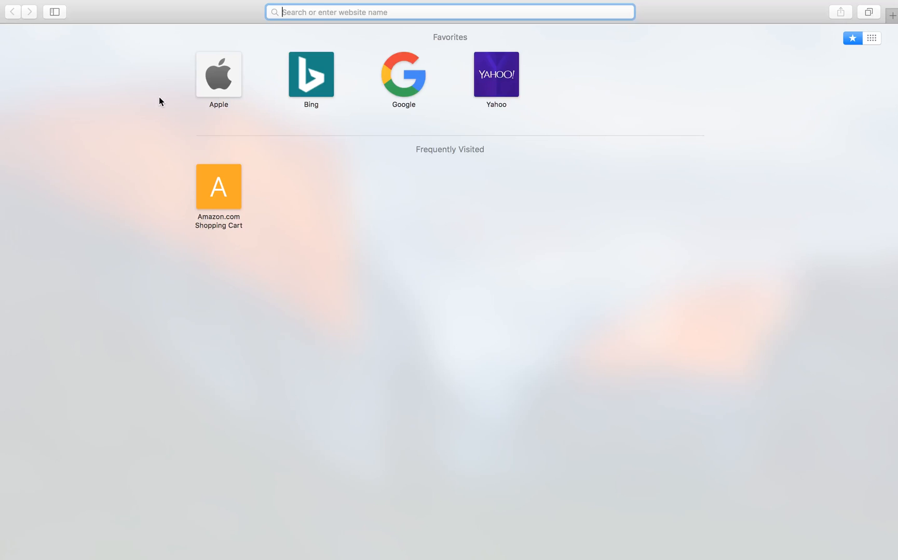
pyautogui.write('pi')
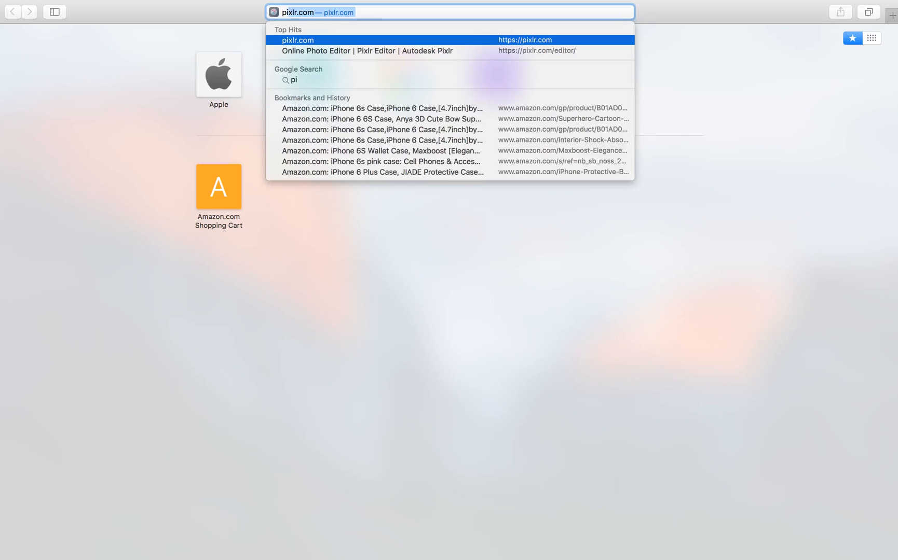
pyautogui.click(296, 40)
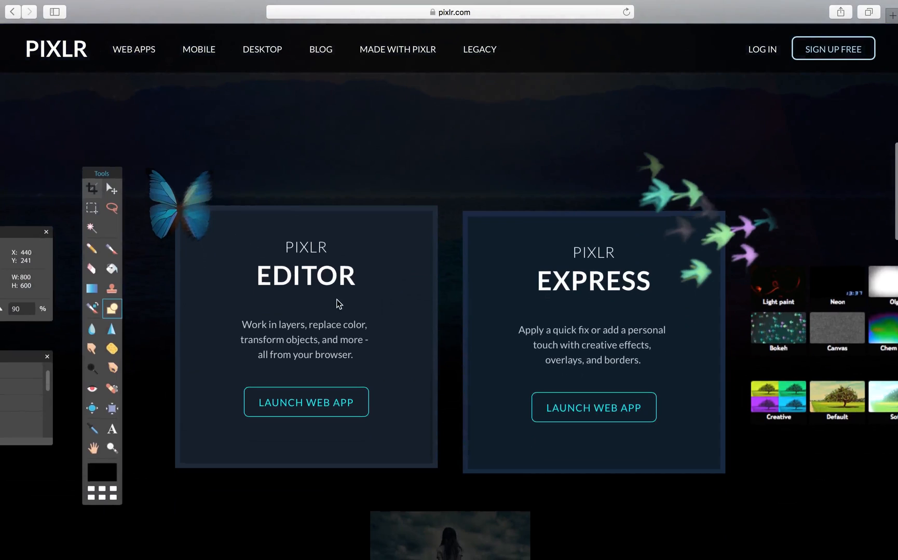
pyautogui.moveTo(312, 413)
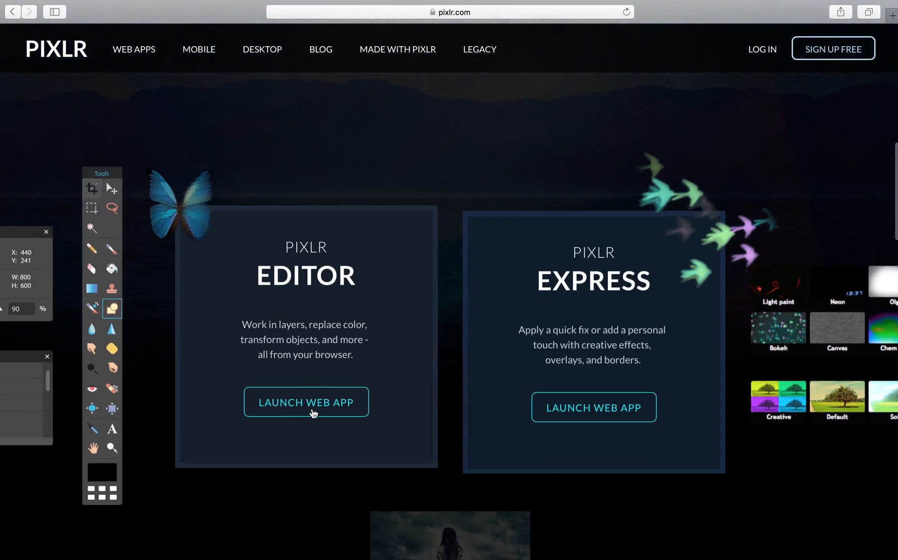
pyautogui.click(306, 402)
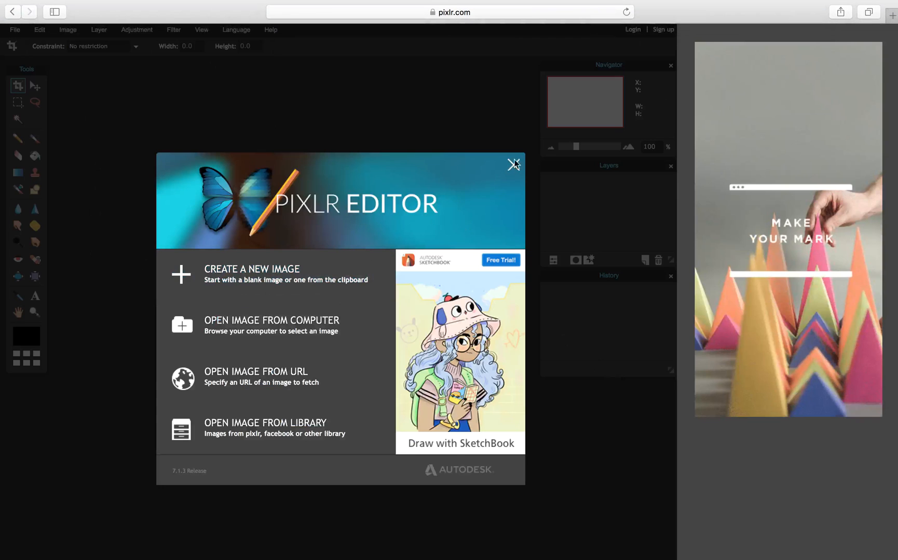
# - Create a new transparent 500×500 image named 'Youtube test'
pyautogui.click(512, 164)
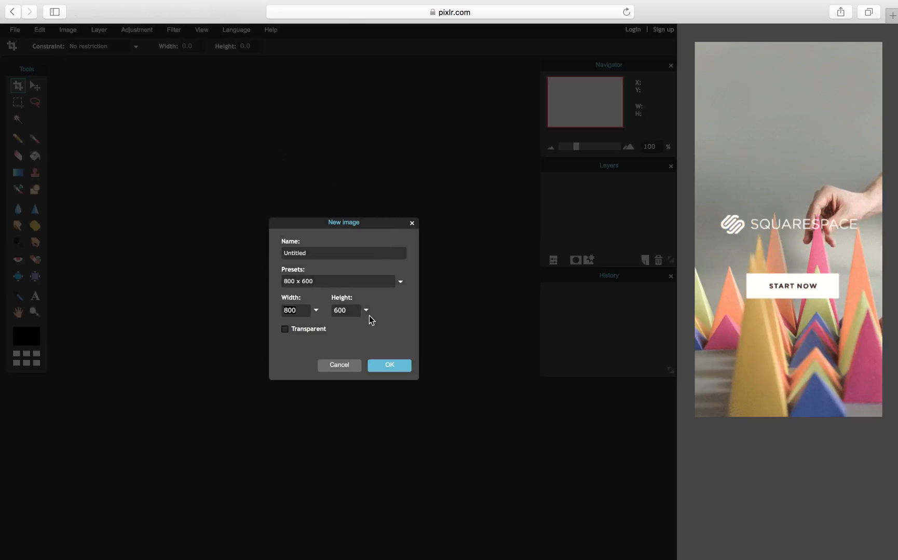
pyautogui.write('500')
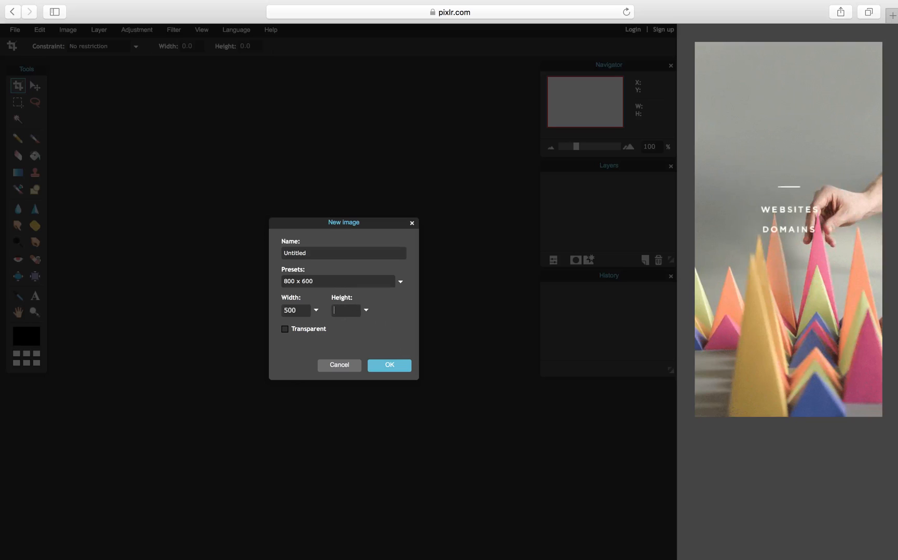
pyautogui.write('500')
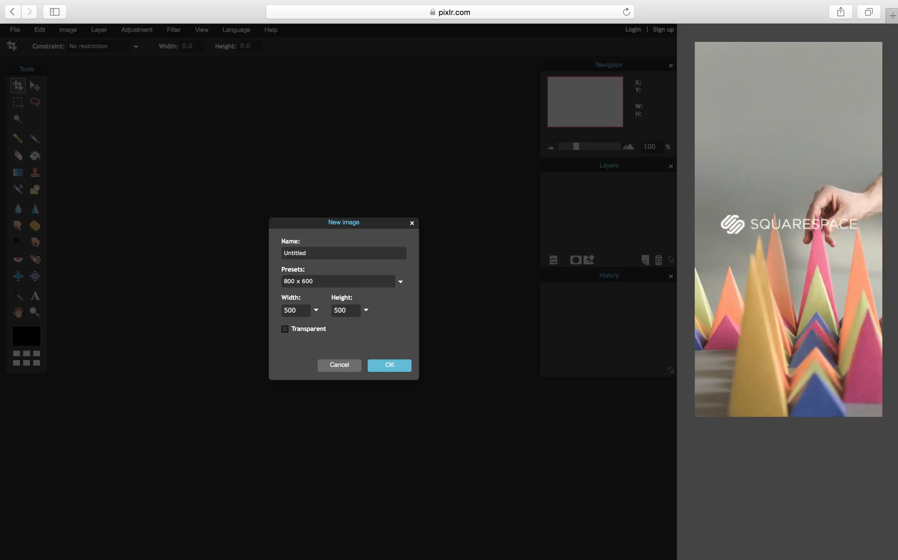
pyautogui.click(285, 329)
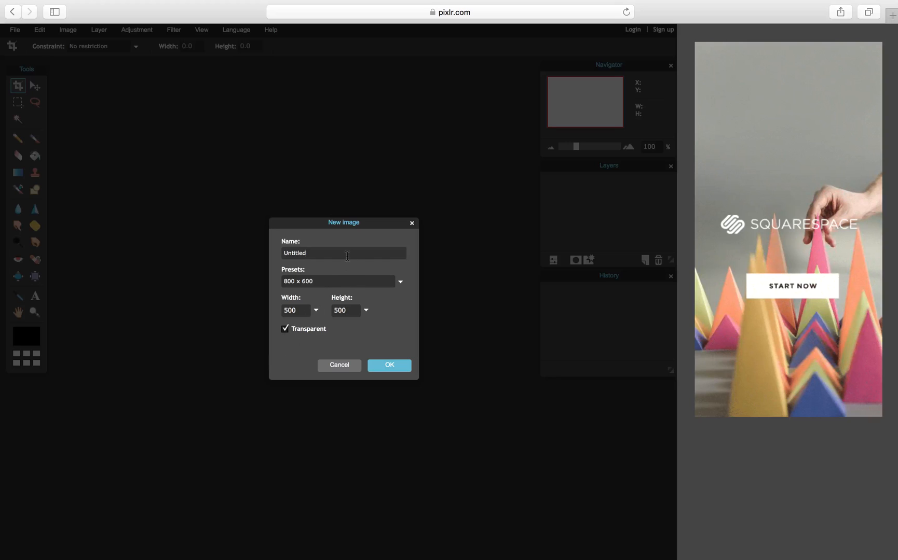
pyautogui.write('Y')
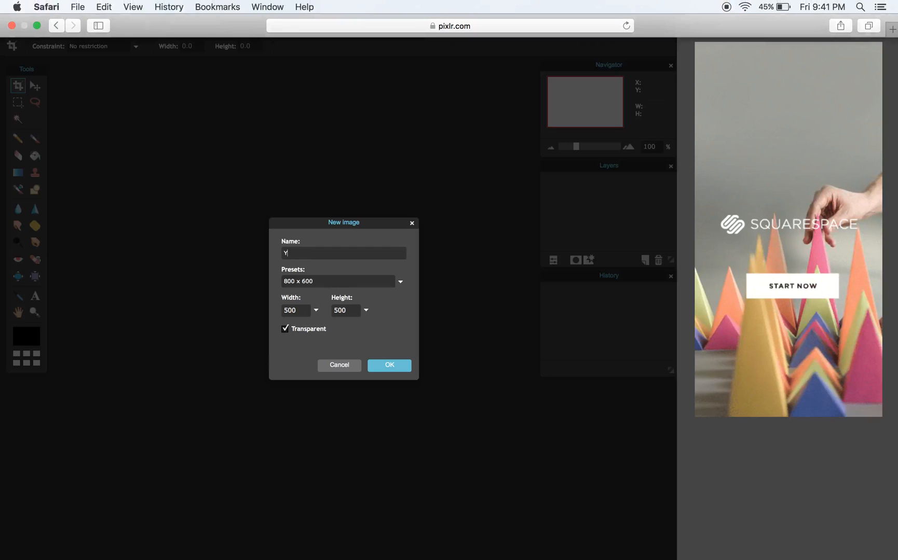
pyautogui.write('outube test')
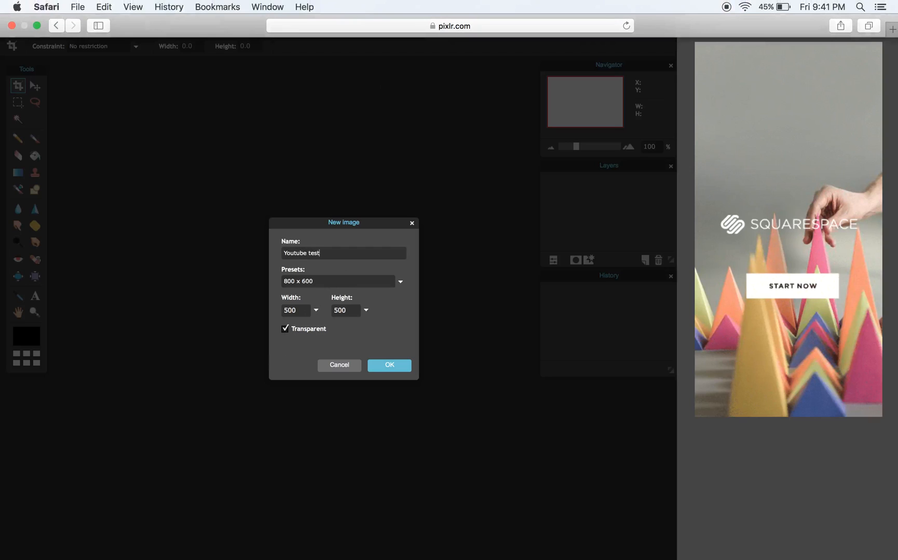
pyautogui.click(390, 365)
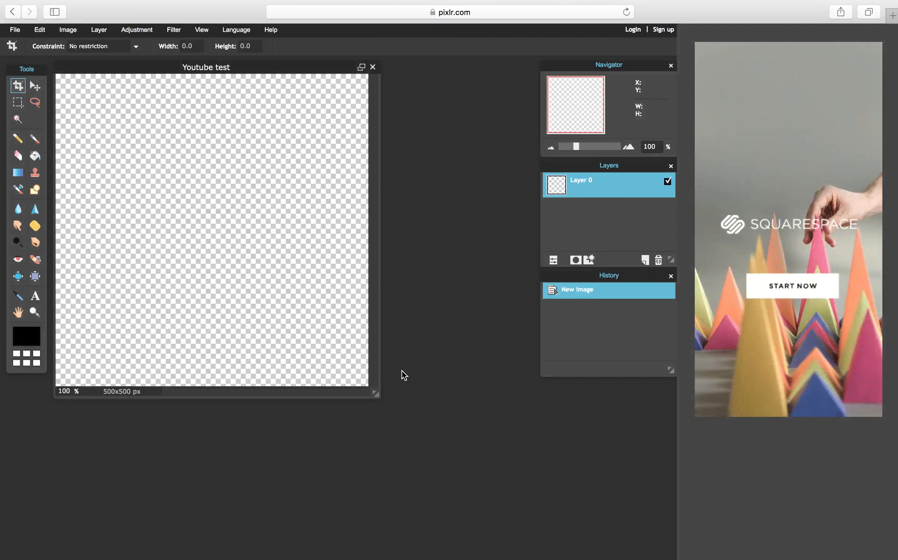
pyautogui.moveTo(892, 26)
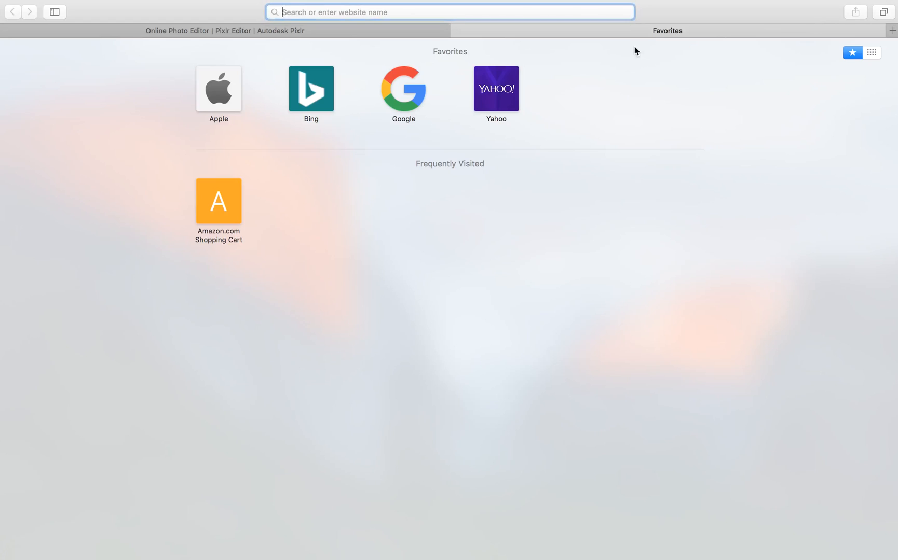
# - Search Google for 'black and white sunburst' and show image results
pyautogui.click(403, 88)
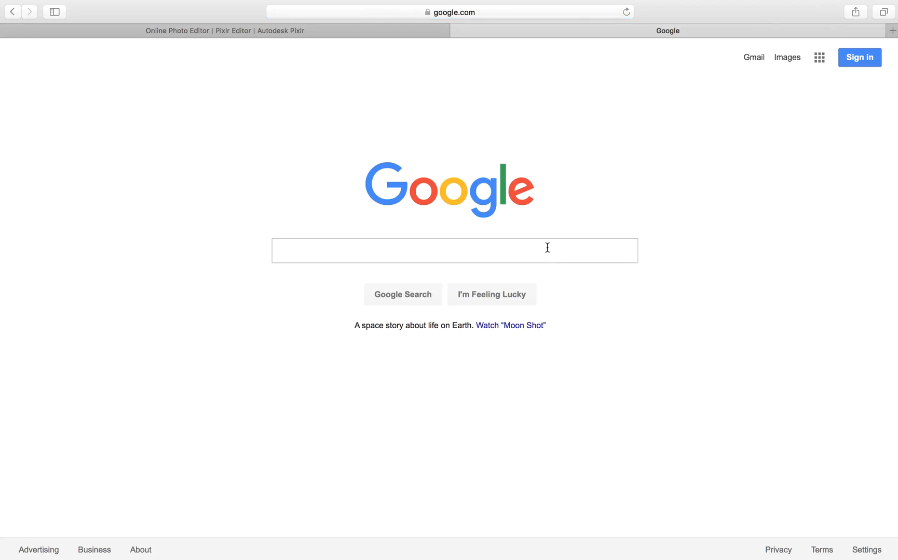
pyautogui.write('black')
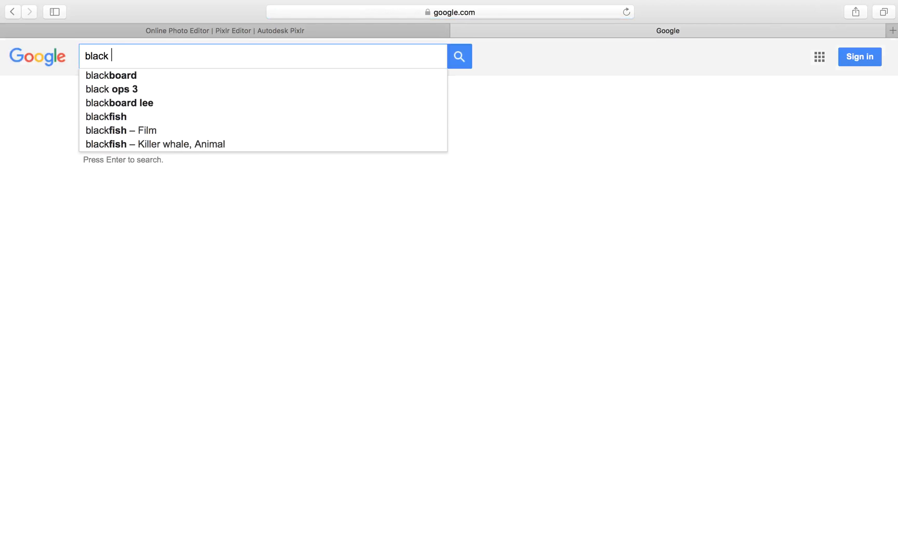
pyautogui.write('ans')
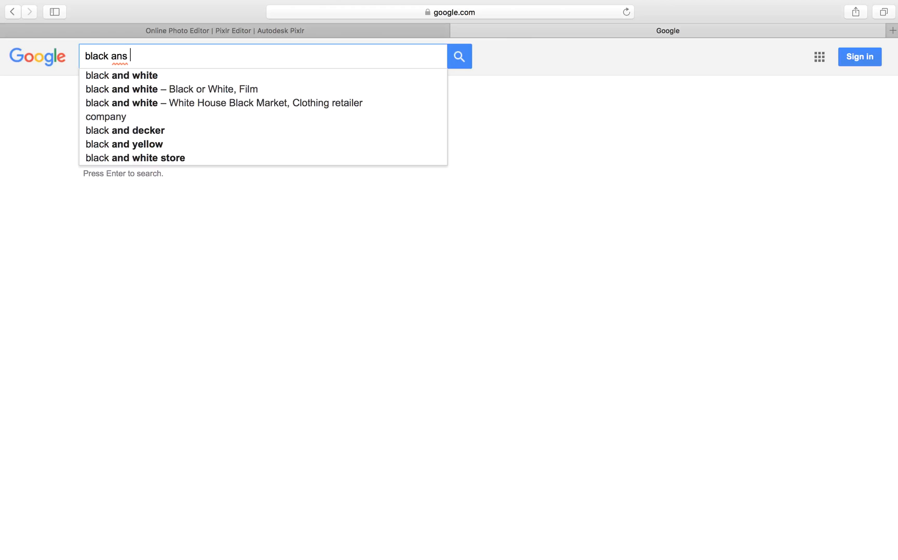
pyautogui.click(120, 75)
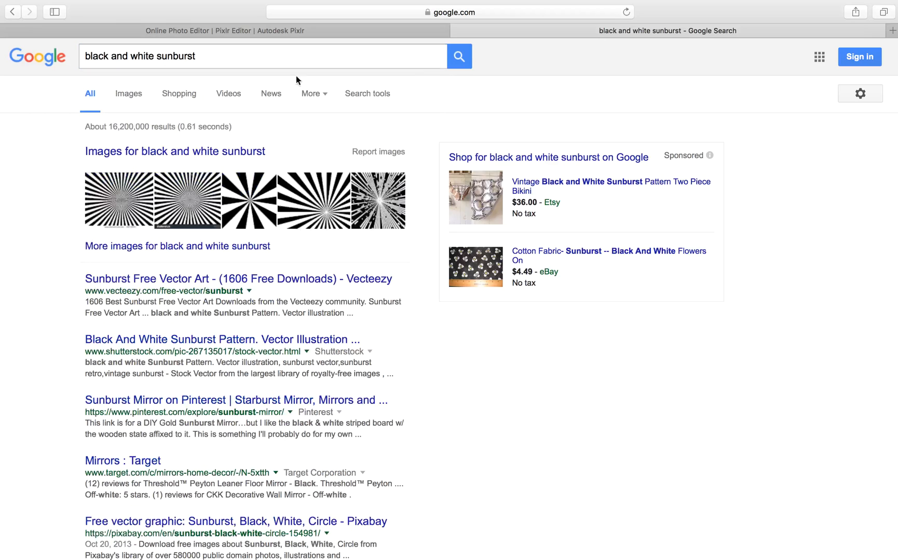
pyautogui.click(129, 94)
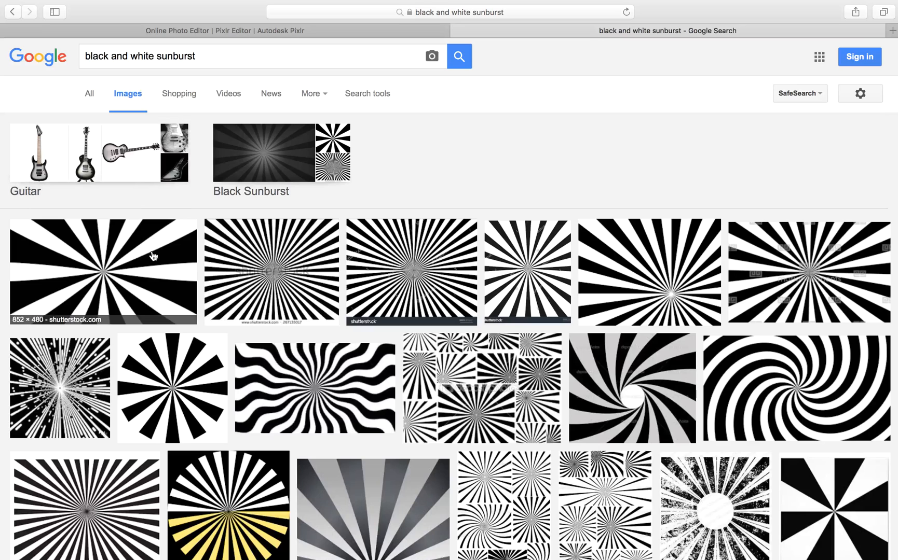
# - Preview the first sunburst thumbnail, close it, and scroll the results
pyautogui.click(103, 271)
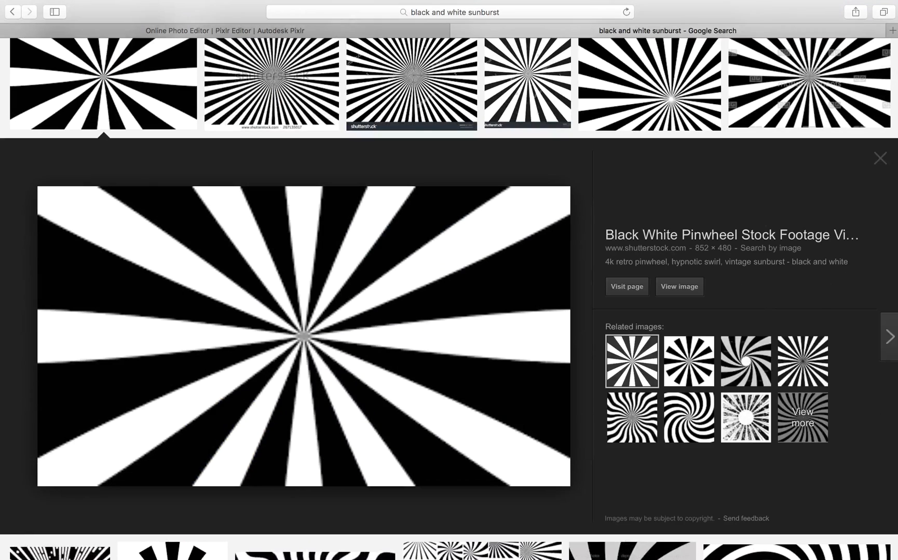
pyautogui.click(879, 159)
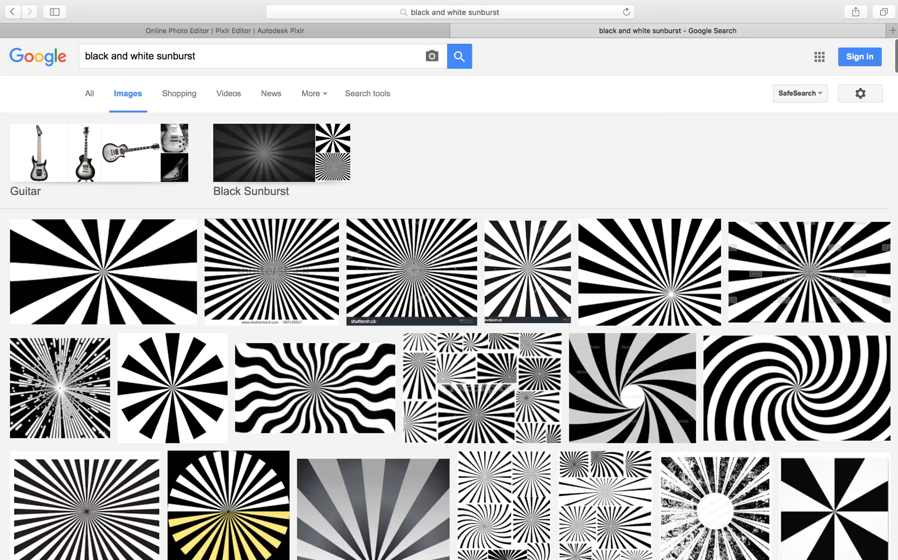
pyautogui.moveTo(233, 531)
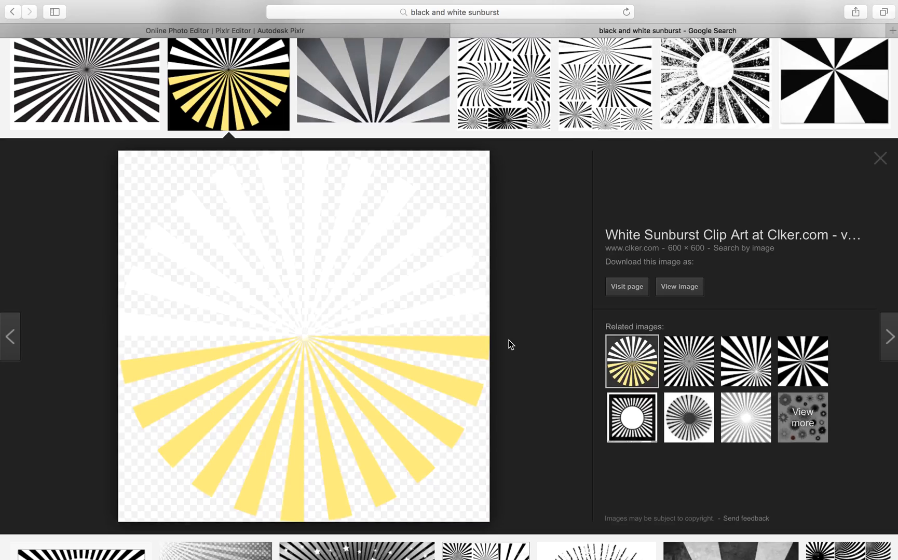
pyautogui.moveTo(846, 133)
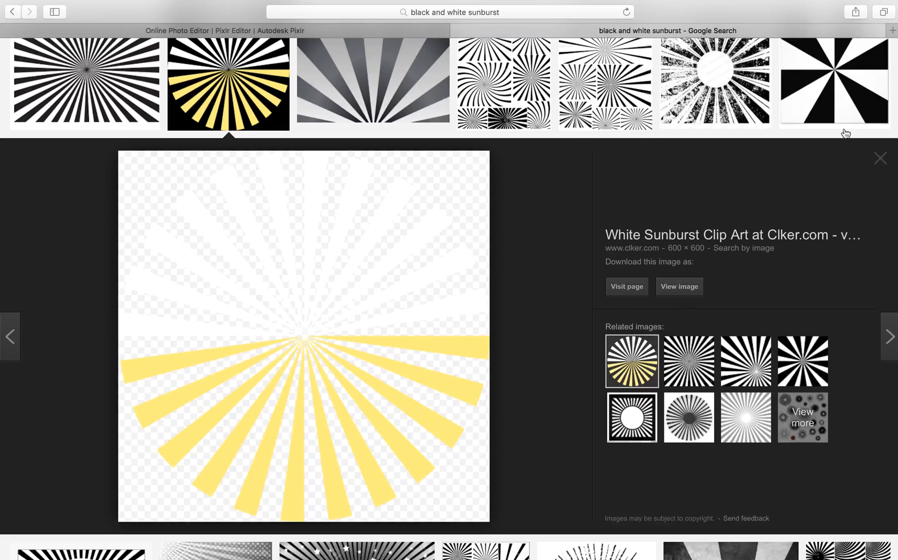
pyautogui.scroll(-3)
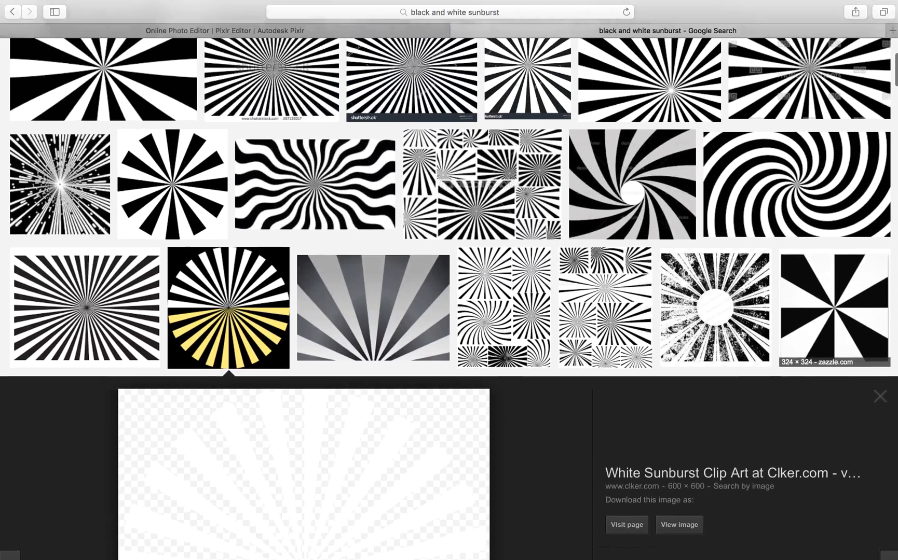
# - Open iPhone-6s-Gold.jpg from the desktop in Preview to view it
pyautogui.click(880, 396)
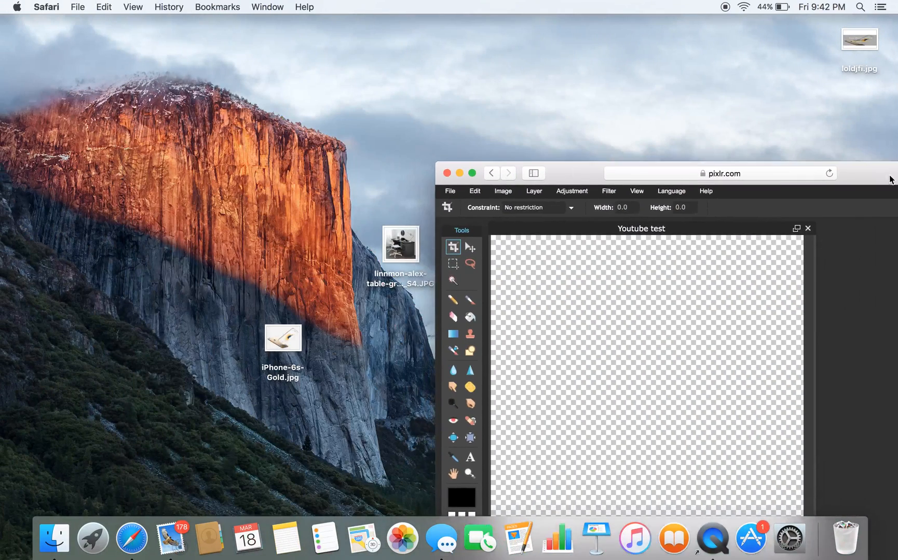
pyautogui.doubleClick(281, 337)
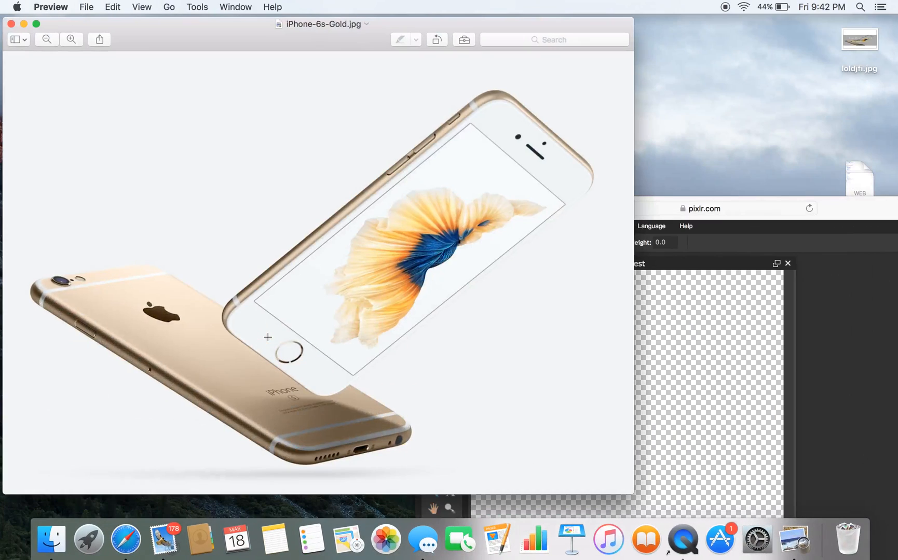
pyautogui.moveTo(105, 181)
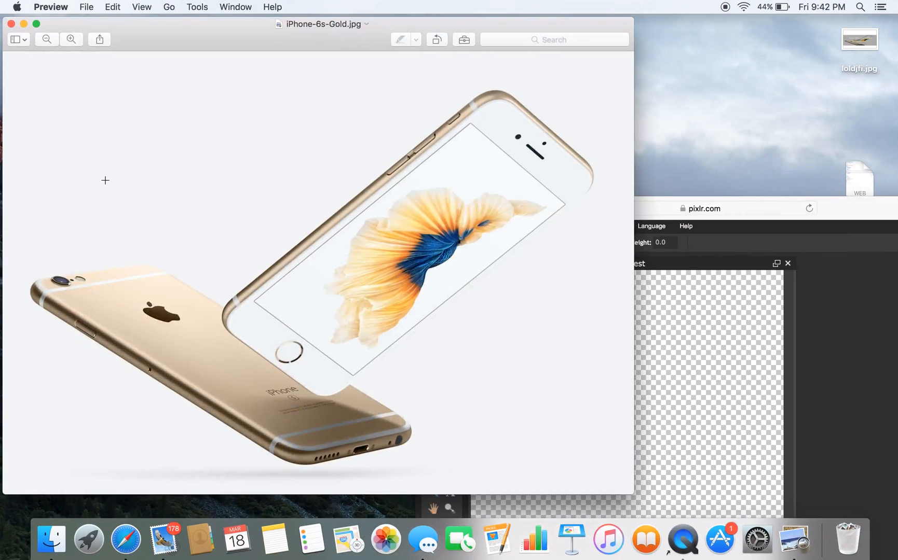
pyautogui.moveTo(17, 43)
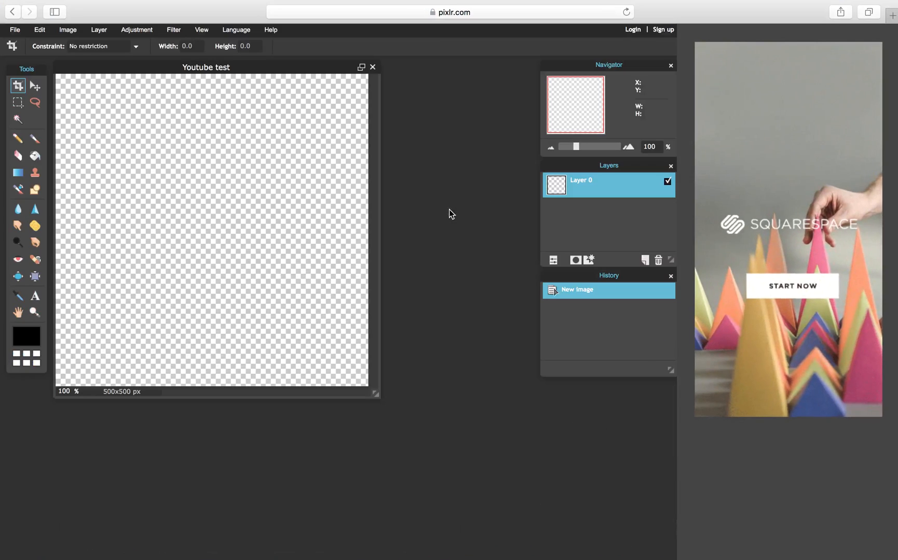
pyautogui.moveTo(174, 59)
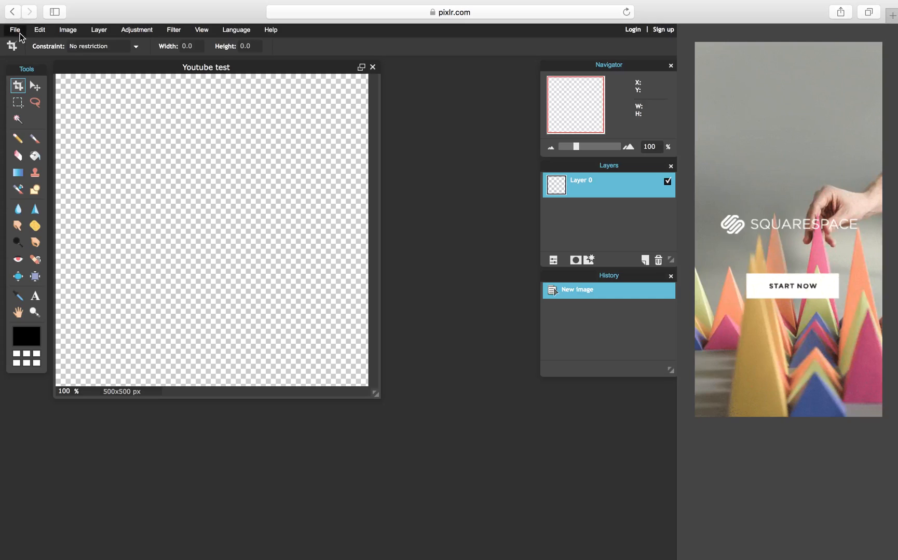
# - Open iPhone-6s-Gold.jpg from the Desktop as a second image and move its window lower
pyautogui.click(15, 29)
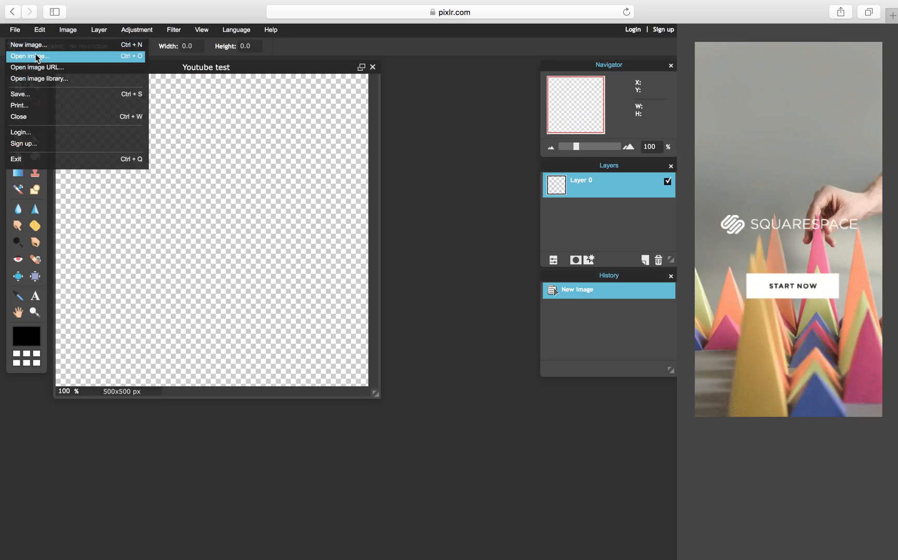
pyautogui.click(31, 56)
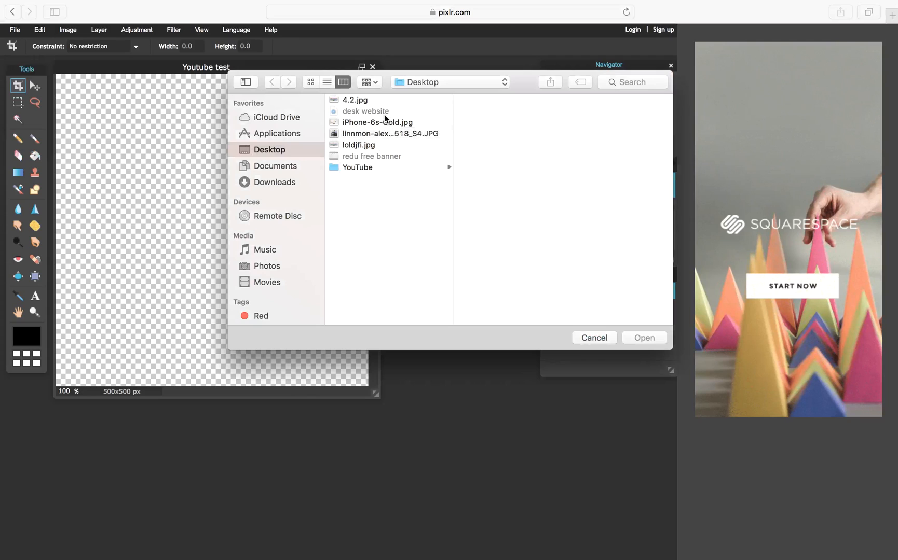
pyautogui.click(378, 122)
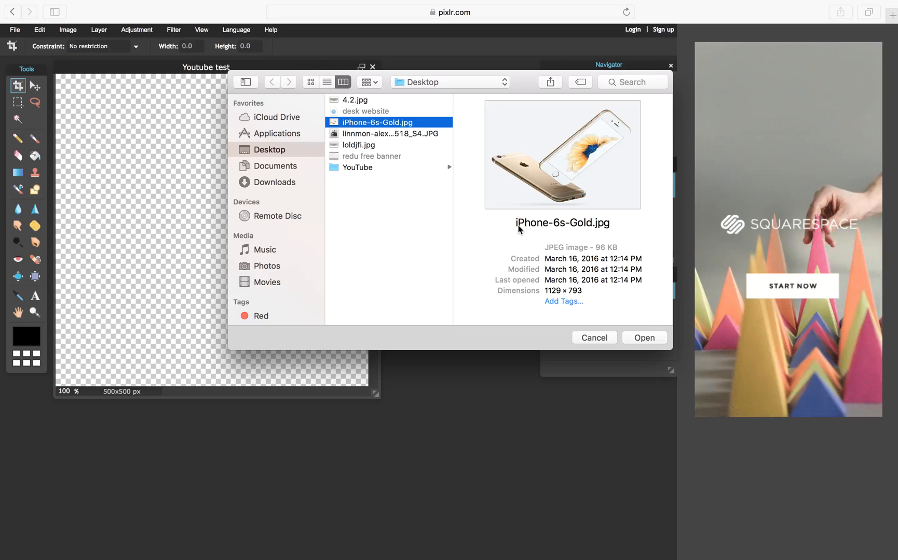
pyautogui.moveTo(650, 351)
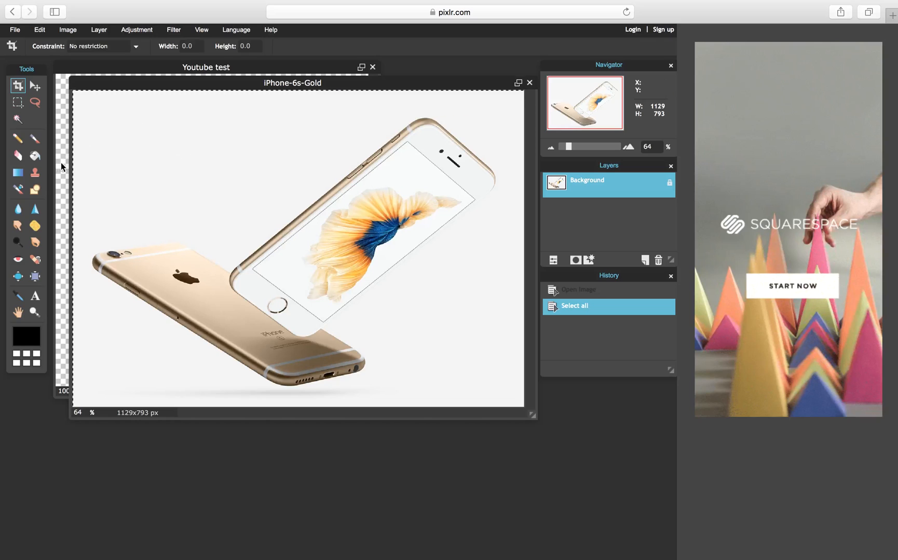
pyautogui.moveTo(118, 90)
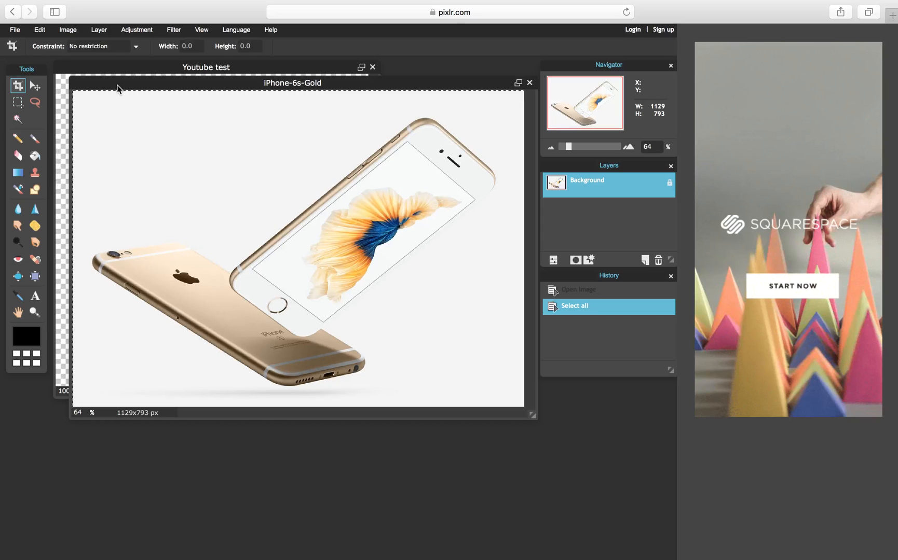
pyautogui.moveTo(293, 83); pyautogui.dragTo(289, 200)
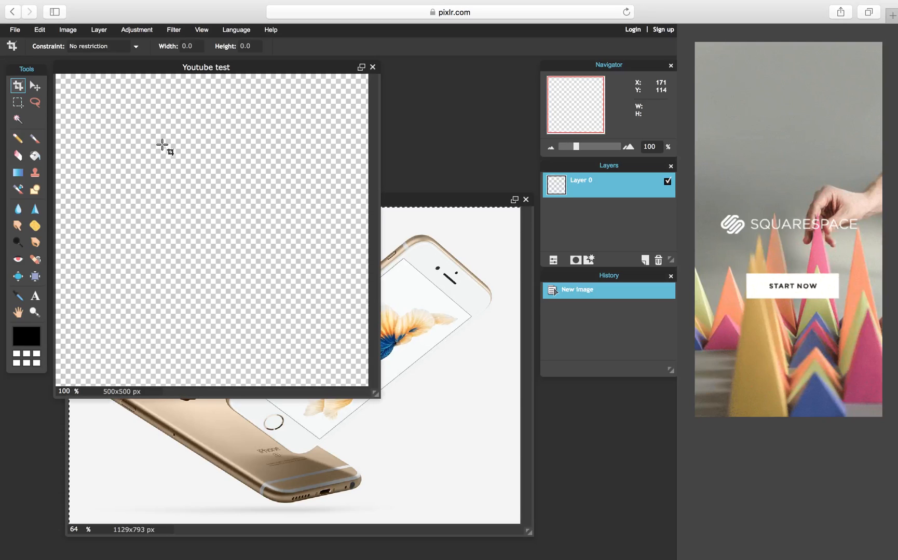
# - Paste the iPhone photo into Youtube test, close the source unsaved, and reposition the layer
pyautogui.click(644, 260)
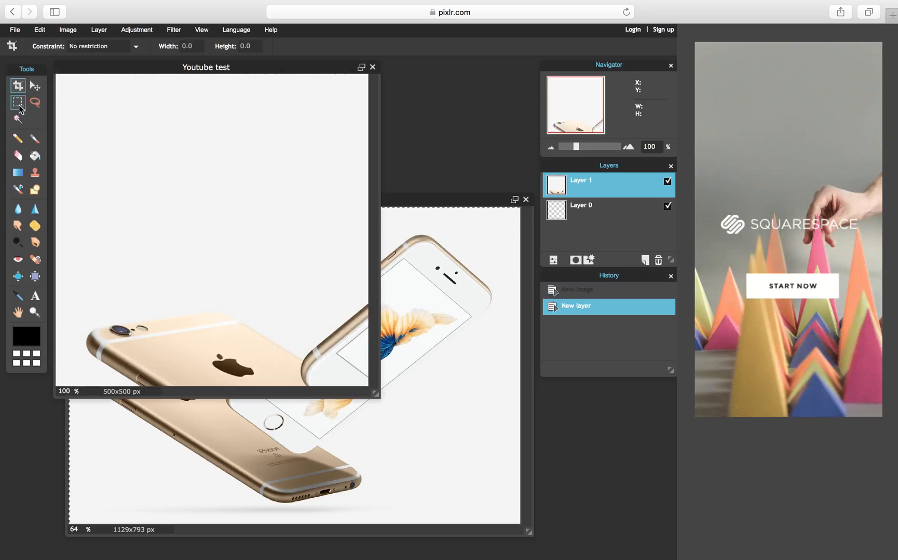
pyautogui.click(17, 102)
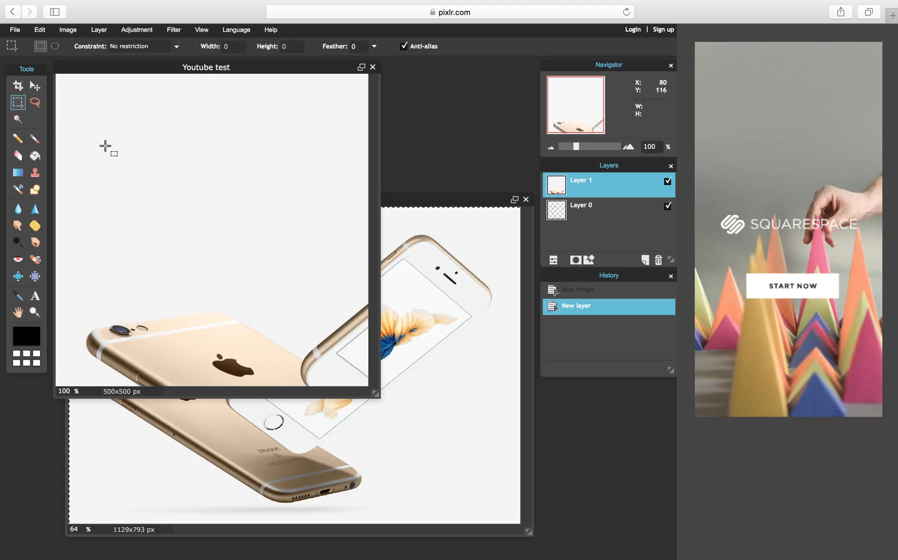
pyautogui.click(34, 85)
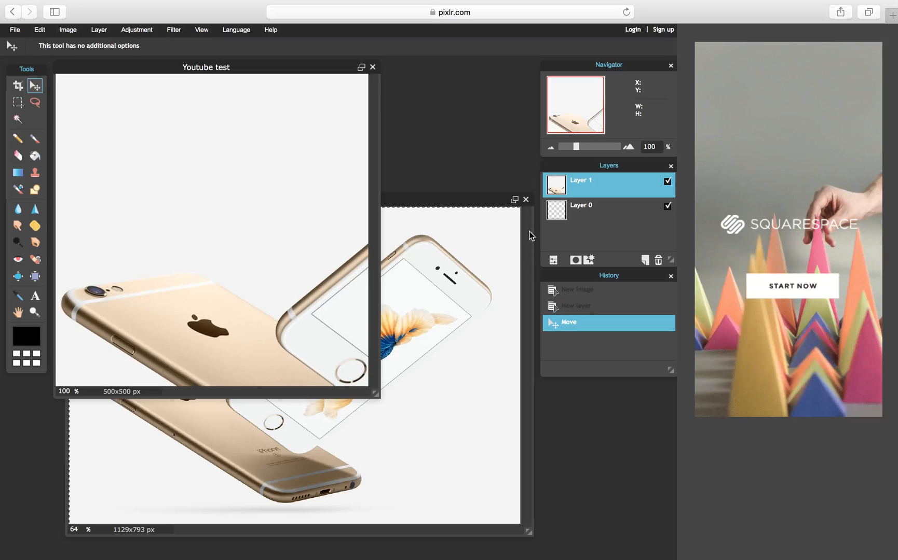
pyautogui.click(524, 201)
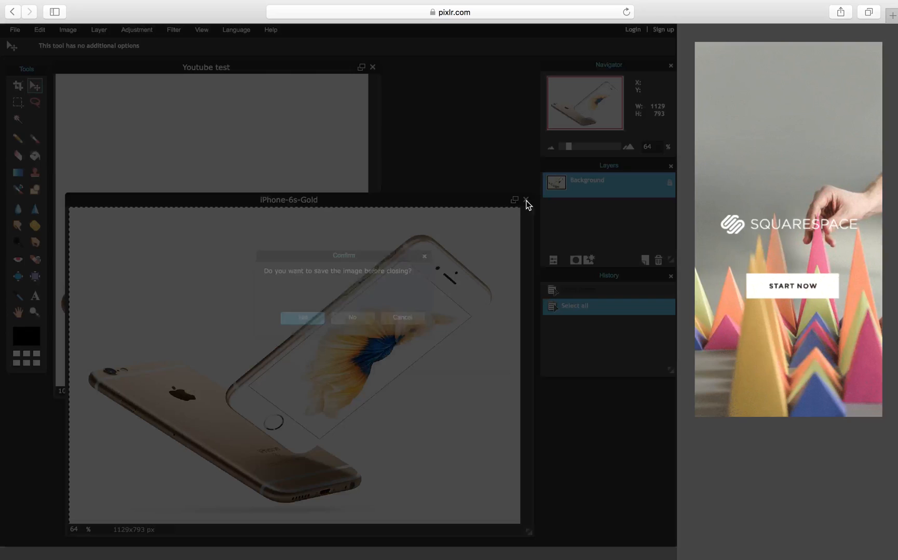
pyautogui.click(351, 318)
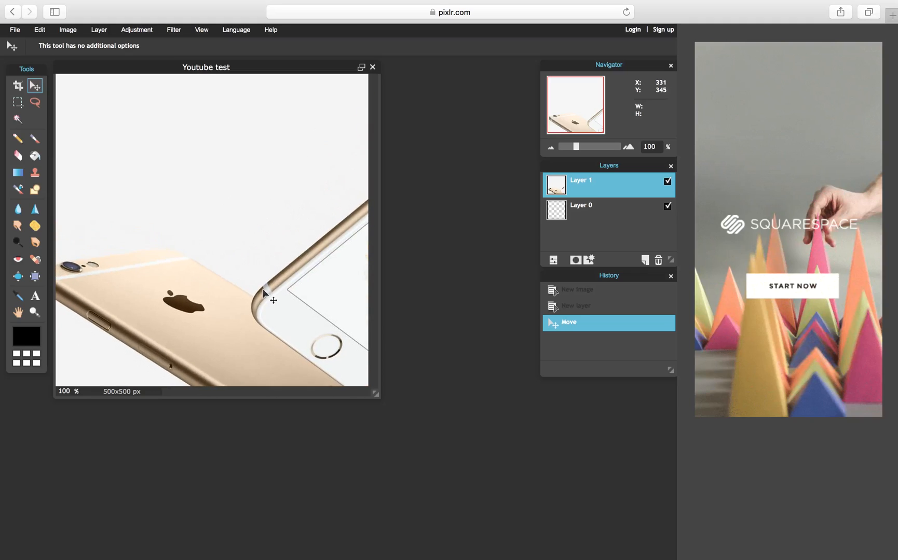
pyautogui.moveTo(264, 294); pyautogui.dragTo(281, 302)
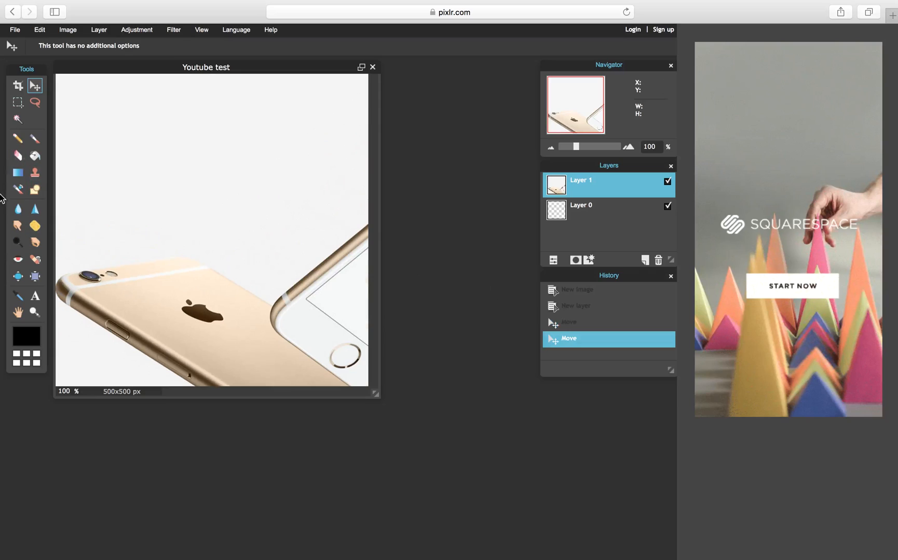
# - Add a text layer reading 'GT' in Verdana and adjust its size
pyautogui.click(36, 276)
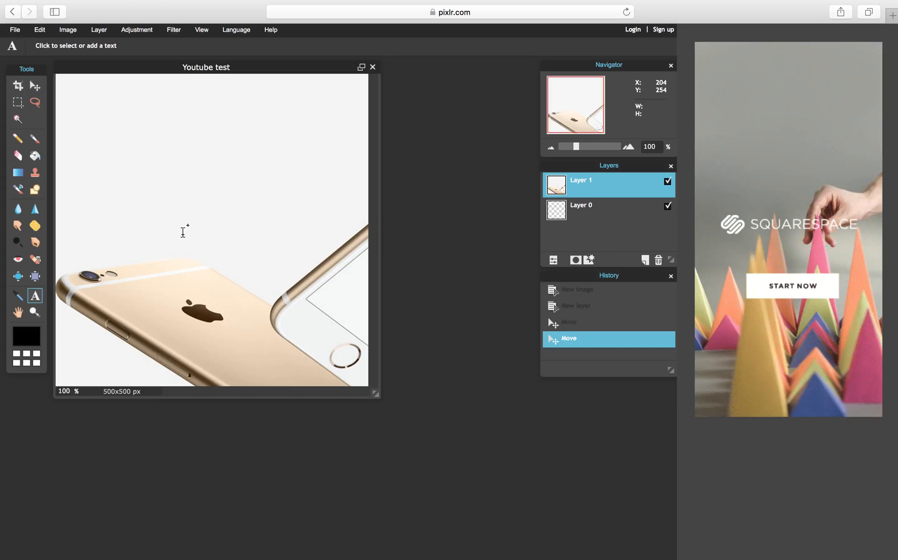
pyautogui.click(180, 226)
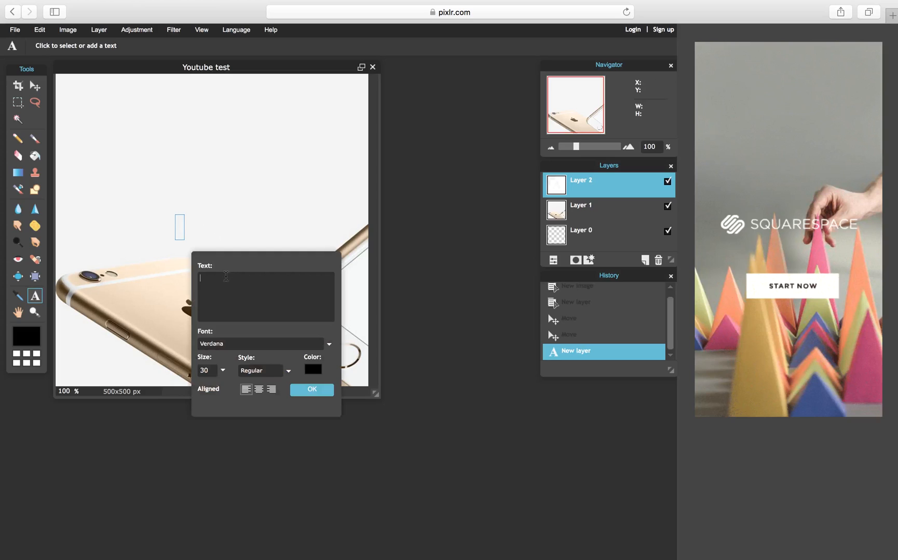
pyautogui.write('GT')
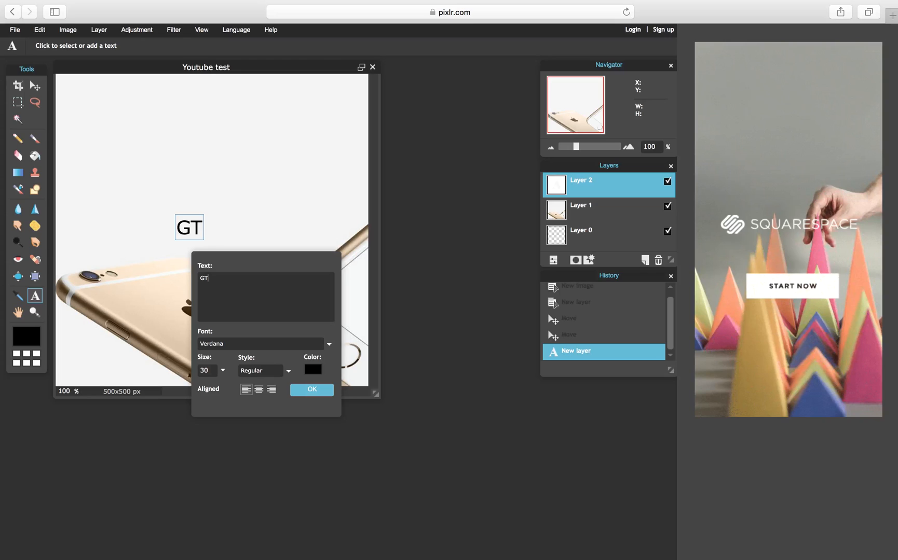
pyautogui.press('Backspace')
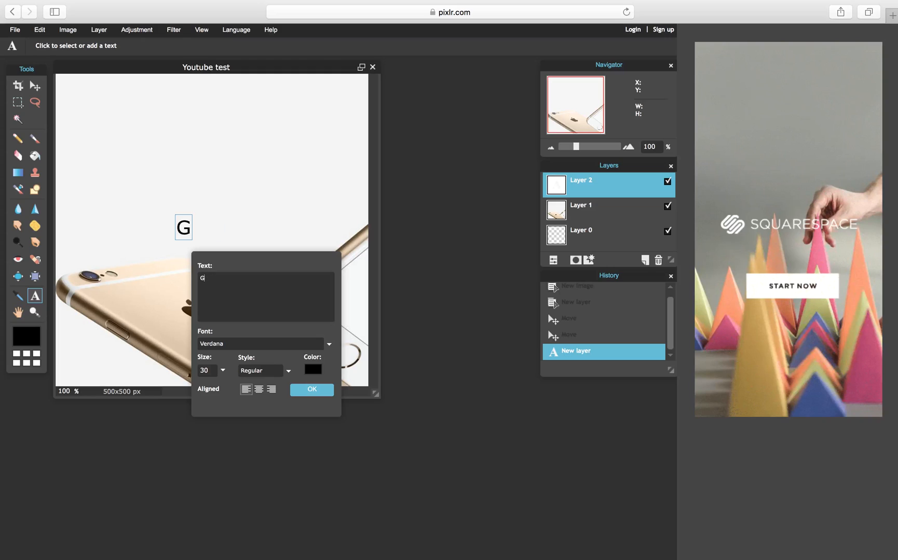
pyautogui.write('ame\\')
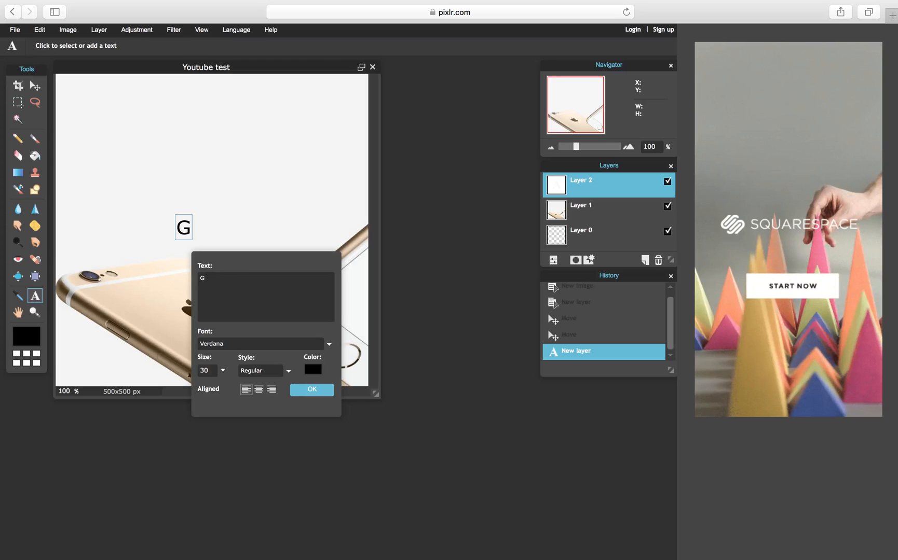
pyautogui.write('T')
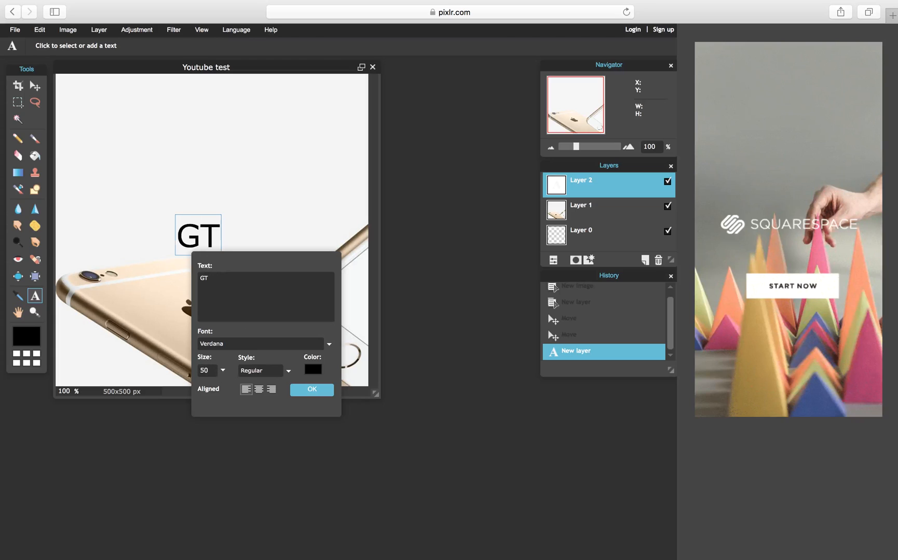
pyautogui.write('100')
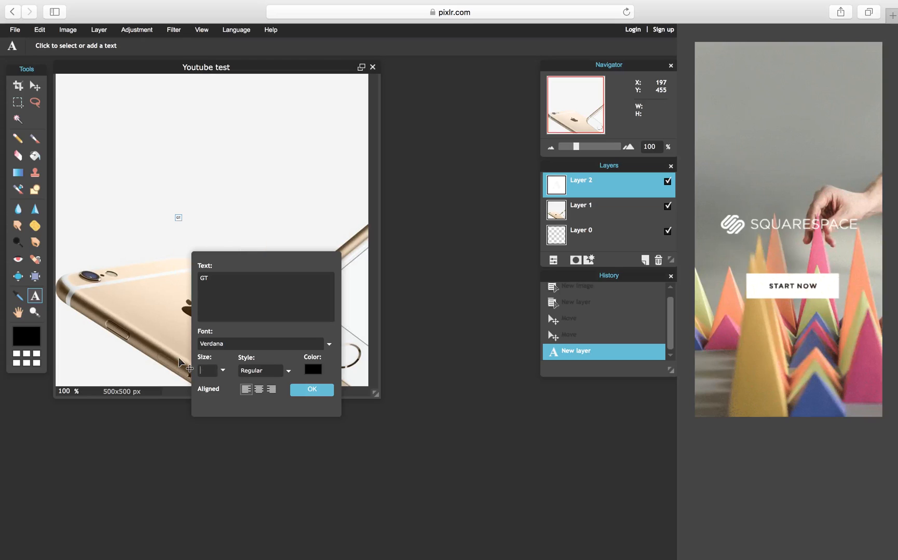
pyautogui.write('300')
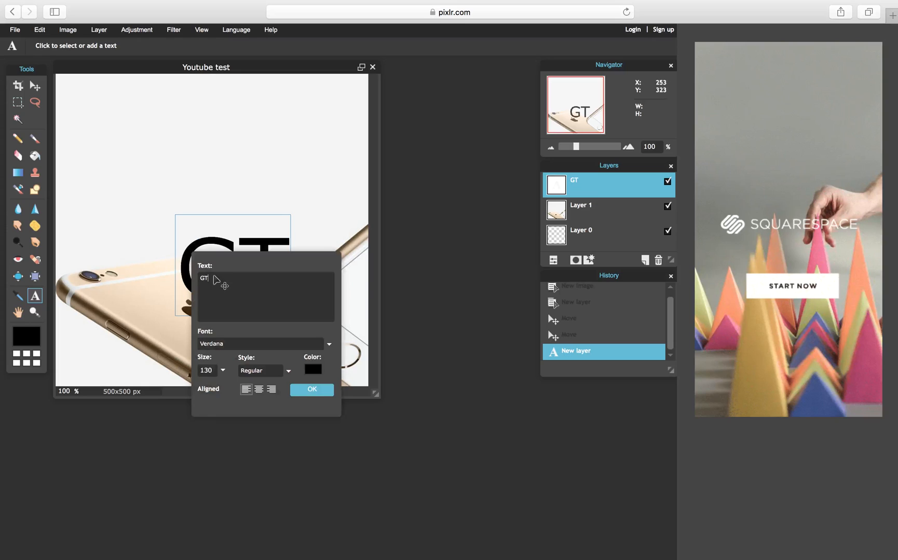
# - Move the GT text to the upper centre, set size 130 and commit it
pyautogui.moveTo(220, 280); pyautogui.dragTo(234, 207)
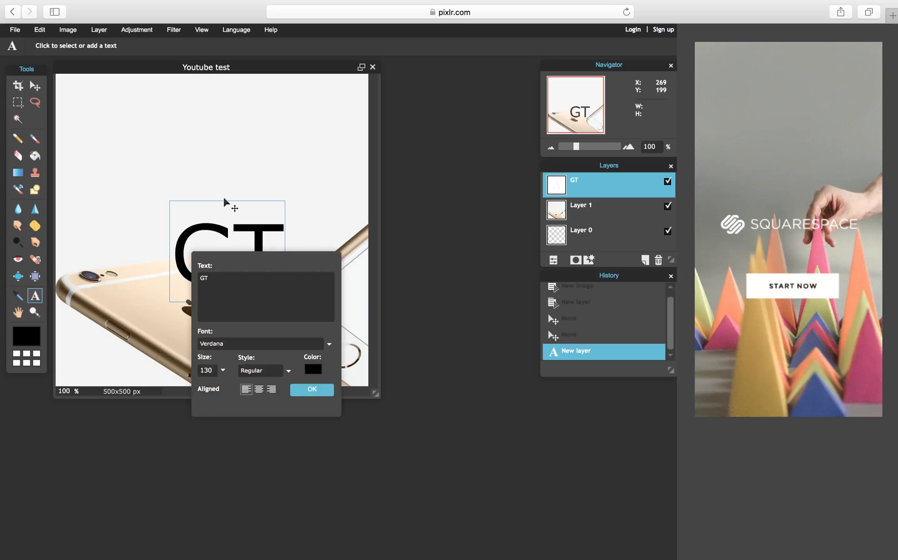
pyautogui.moveTo(234, 207); pyautogui.dragTo(223, 159)
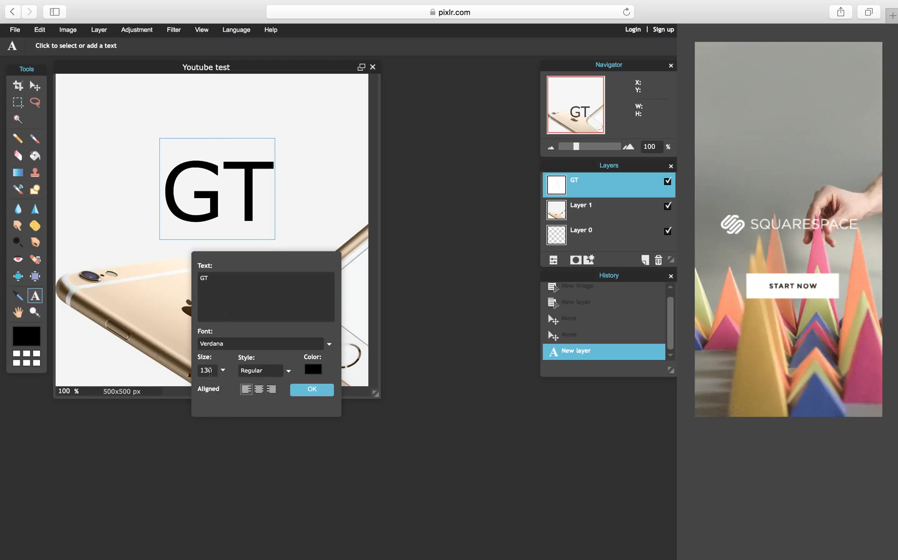
pyautogui.write('1')
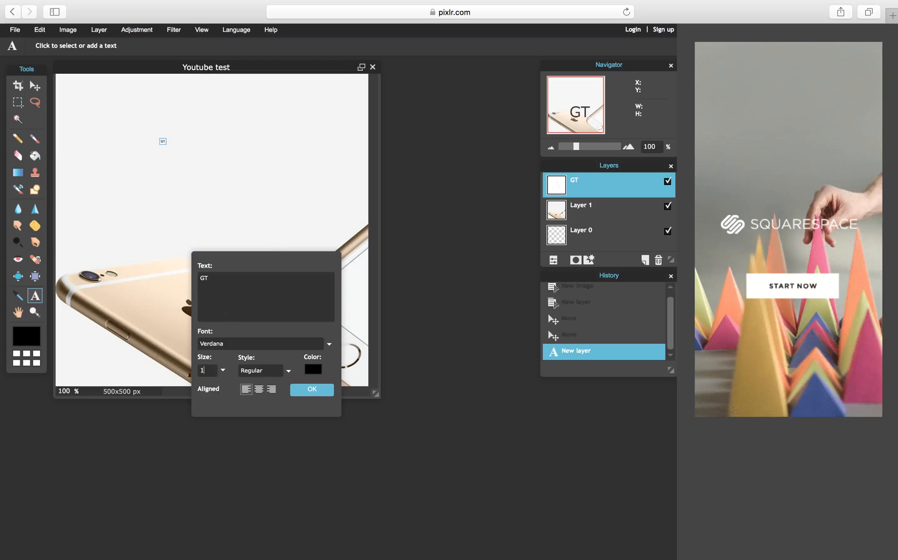
pyautogui.write('150')
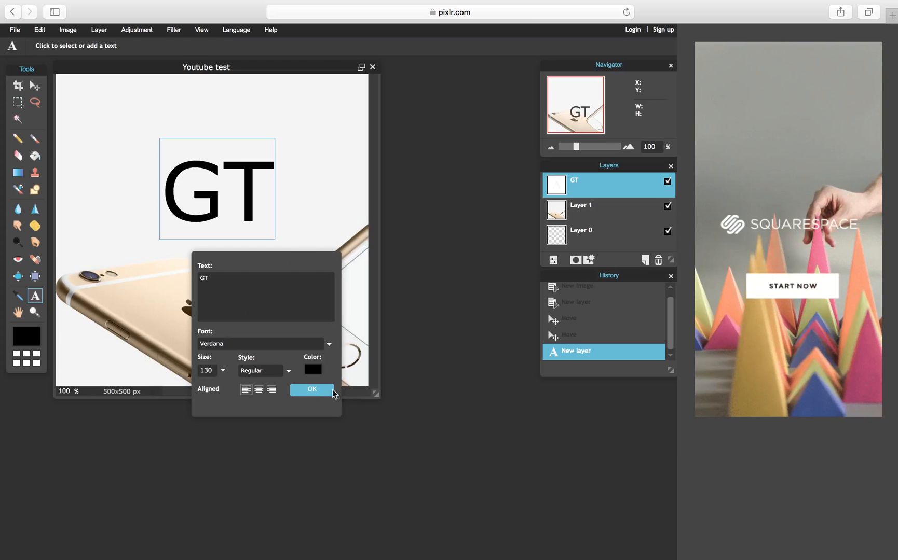
pyautogui.click(311, 389)
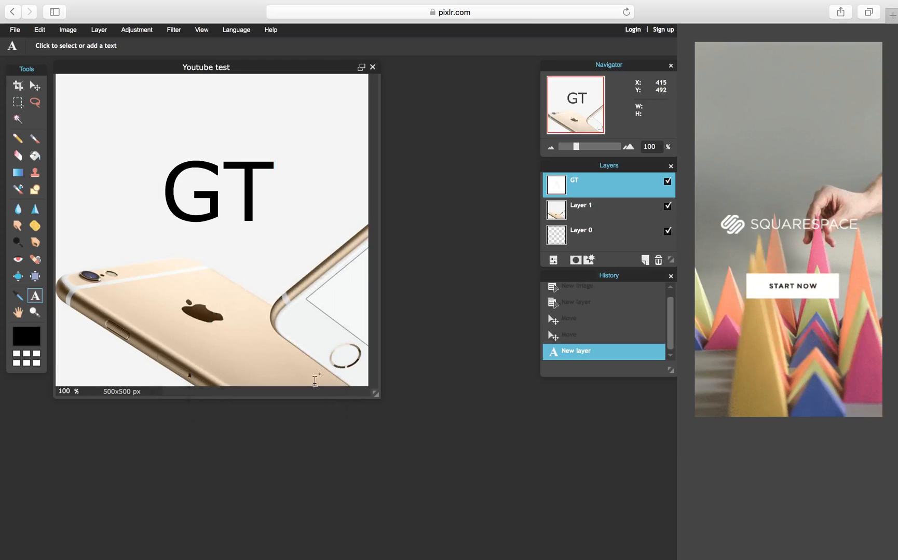
pyautogui.moveTo(304, 273)
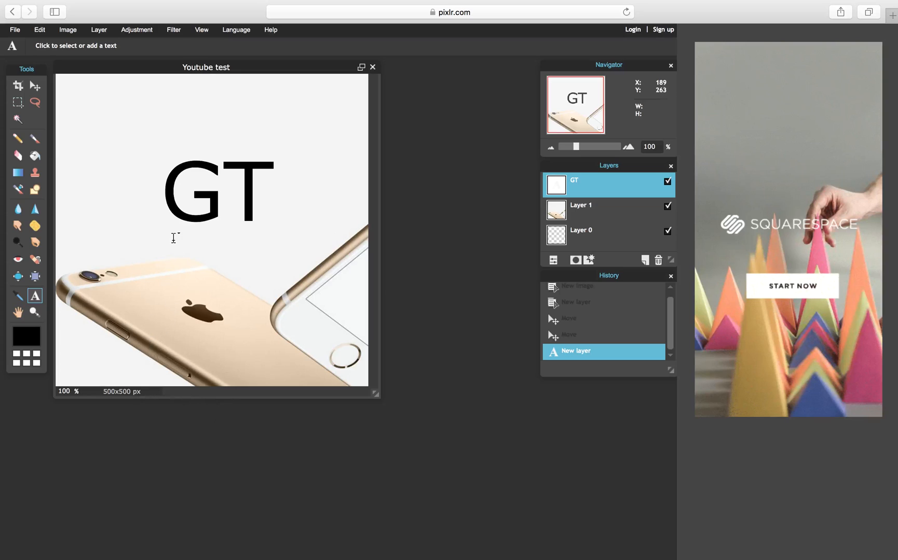
# - Reopen the GT text and set its style to Bold
pyautogui.click(264, 371)
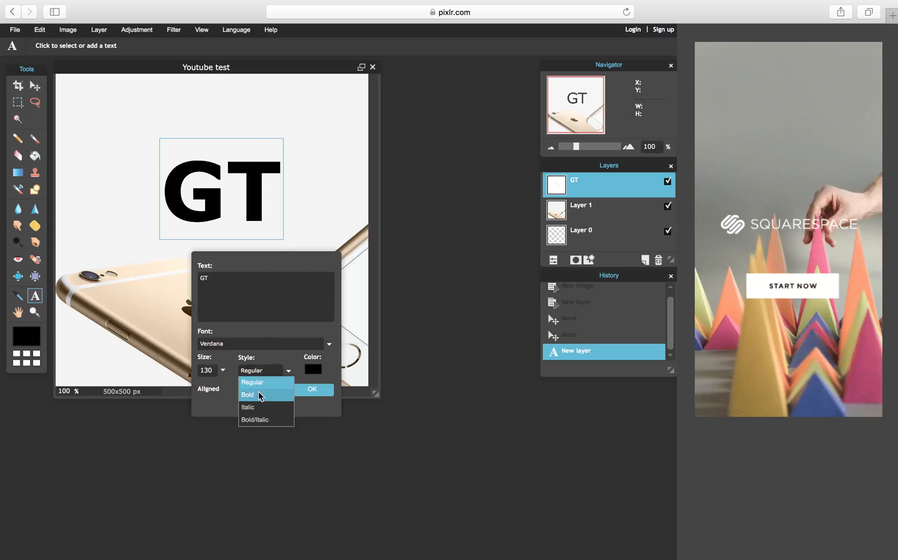
pyautogui.click(247, 395)
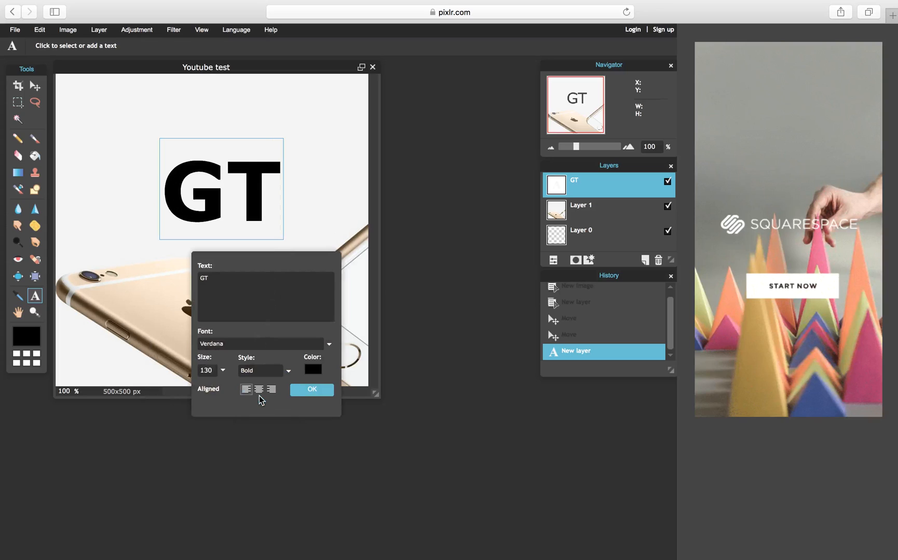
# - Set the GT text colour to red ff0000 and confirm
pyautogui.click(312, 370)
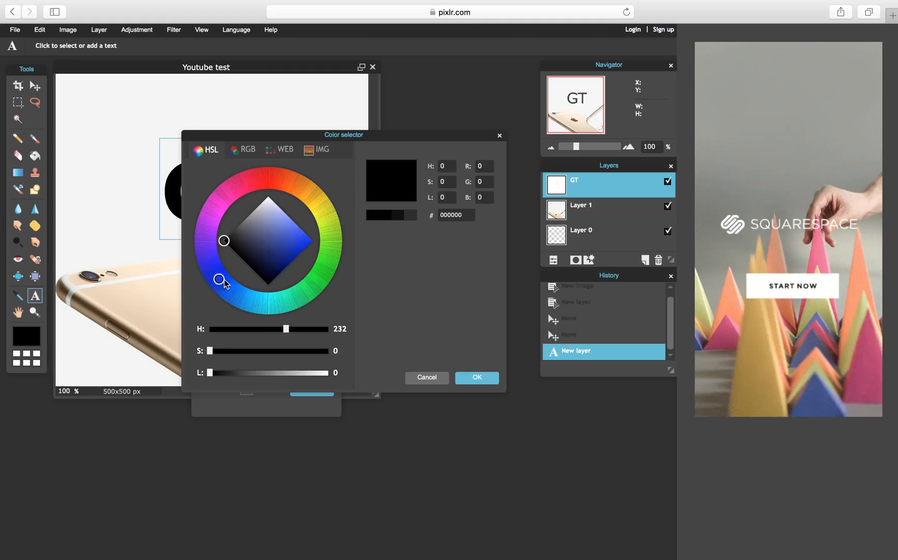
pyautogui.moveTo(219, 280); pyautogui.dragTo(328, 257)
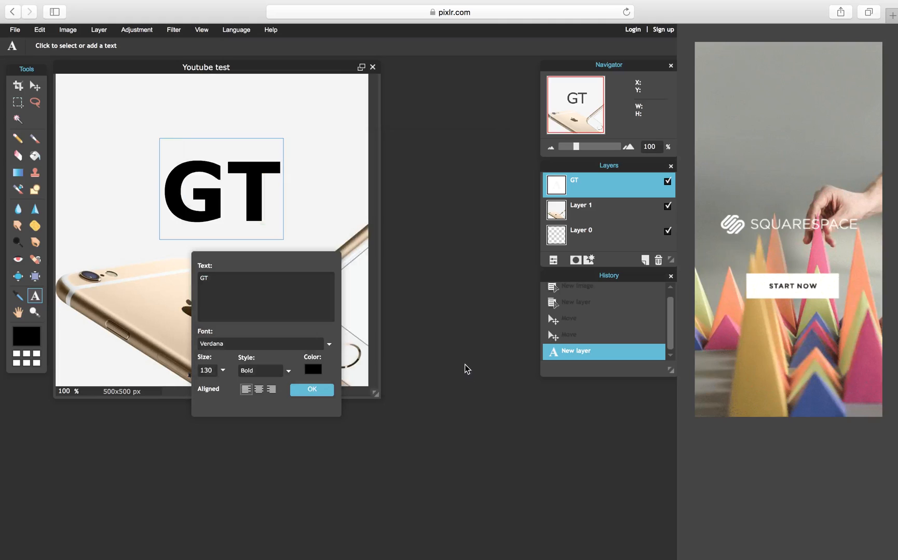
pyautogui.click(313, 370)
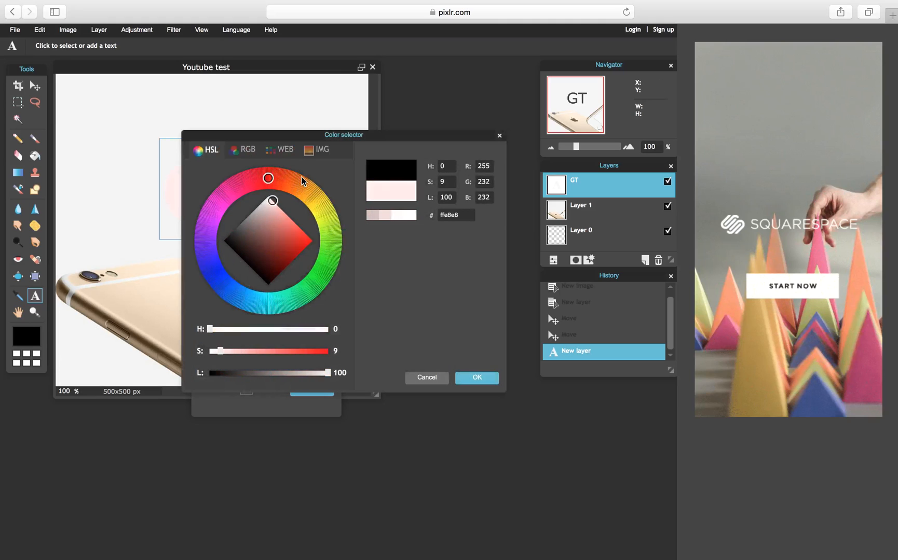
pyautogui.click(271, 213)
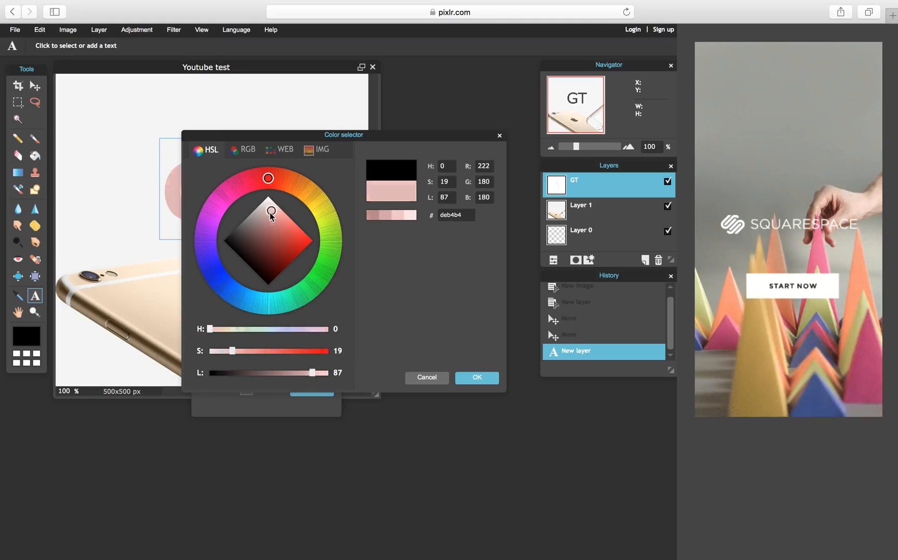
pyautogui.click(304, 249)
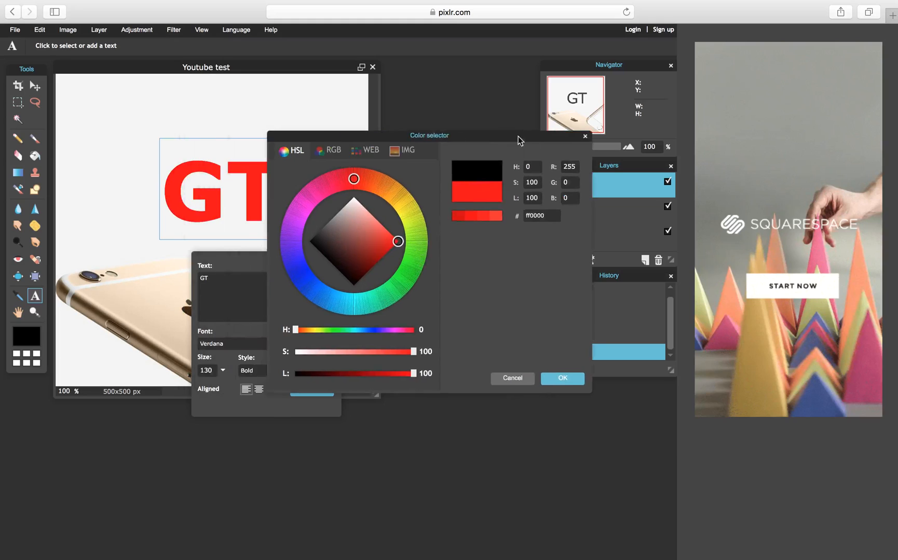
pyautogui.moveTo(429, 134); pyautogui.dragTo(503, 91)
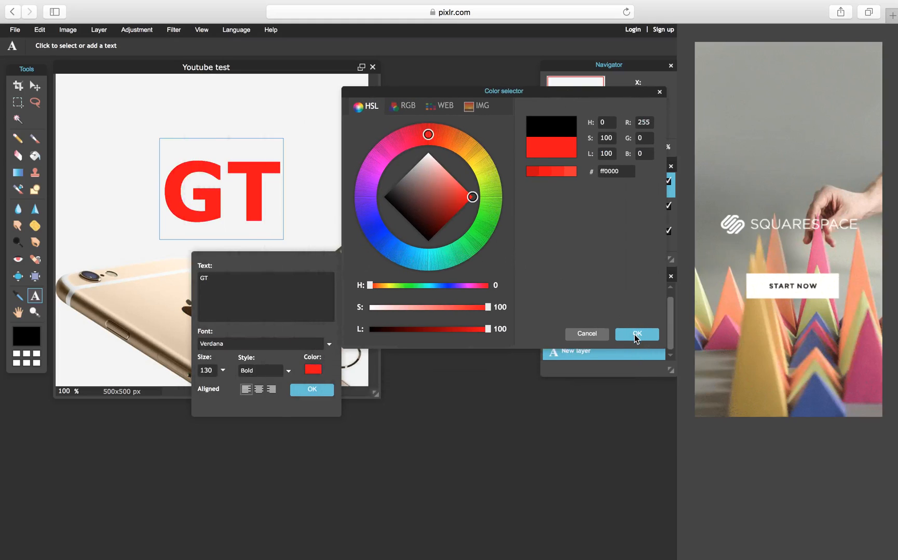
pyautogui.click(636, 334)
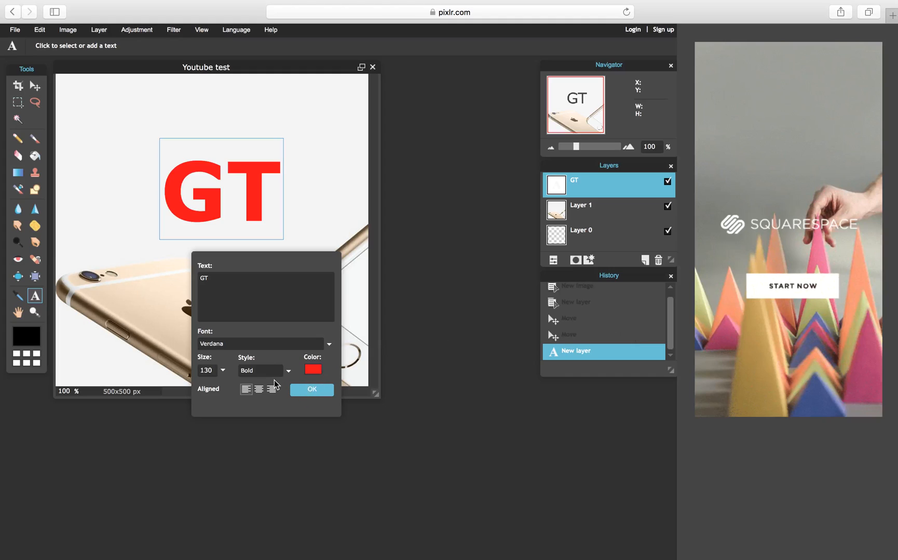
pyautogui.moveTo(276, 378)
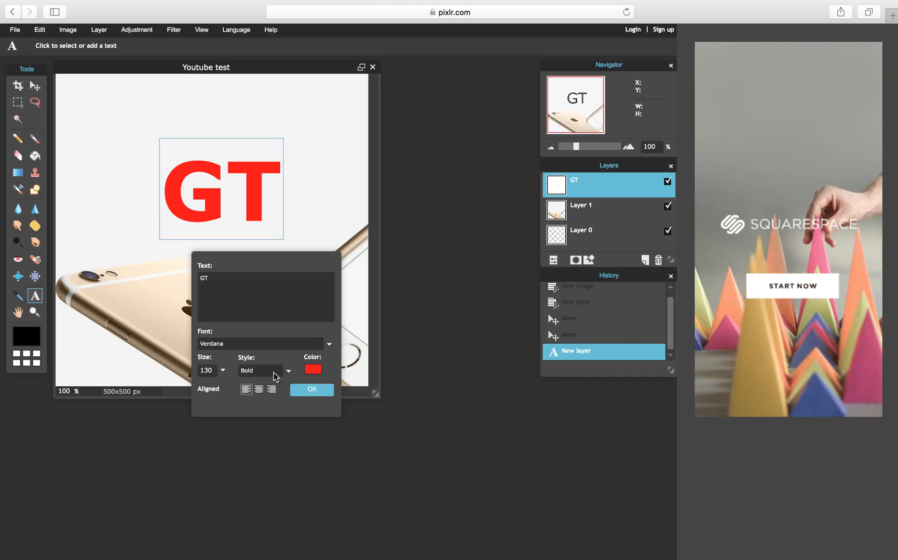
pyautogui.click(312, 389)
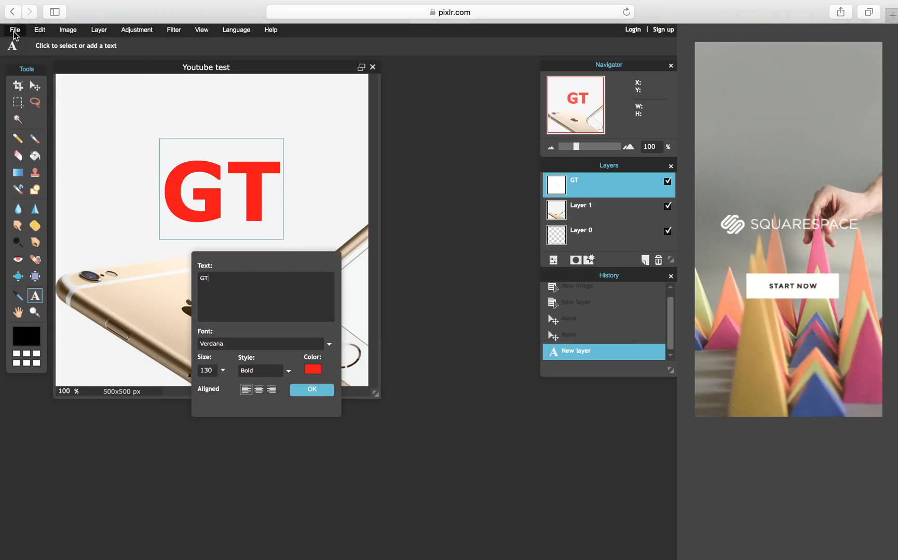
pyautogui.click(15, 30)
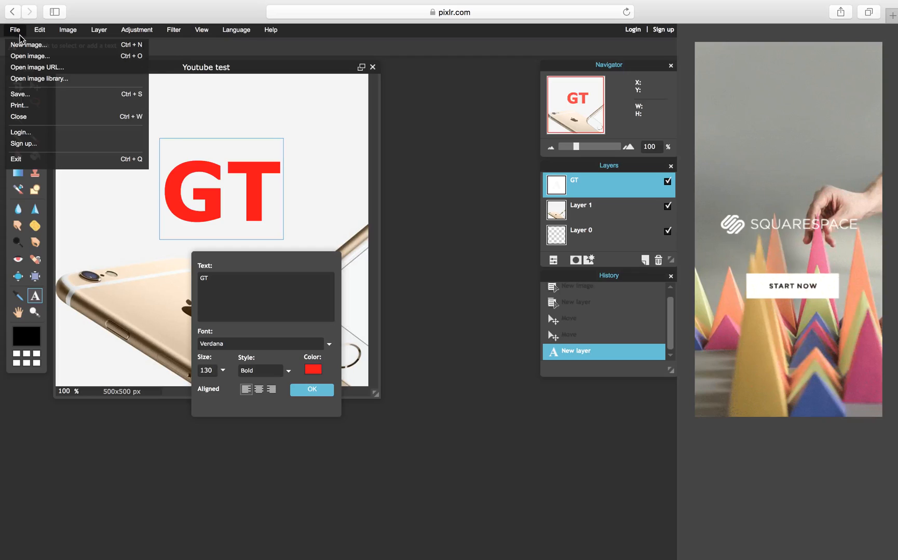
pyautogui.click(39, 29)
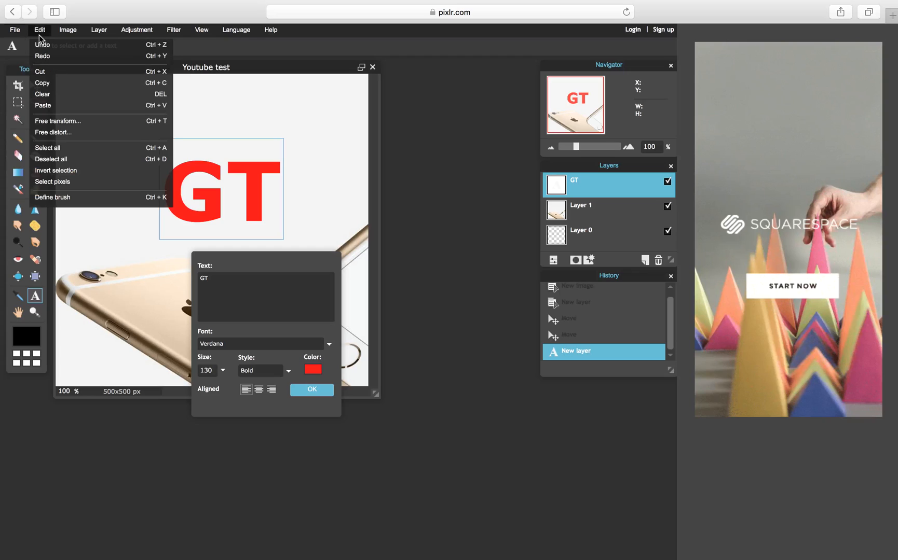
pyautogui.click(68, 29)
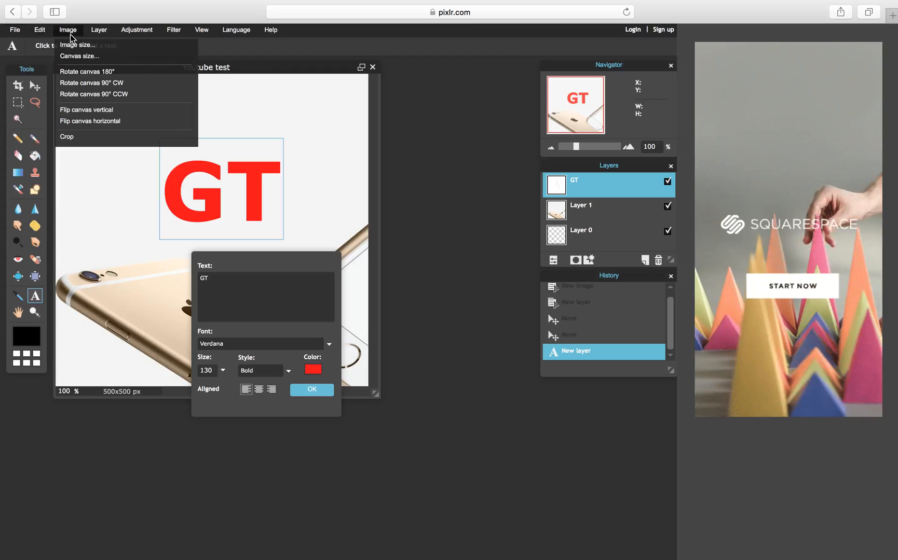
pyautogui.click(99, 30)
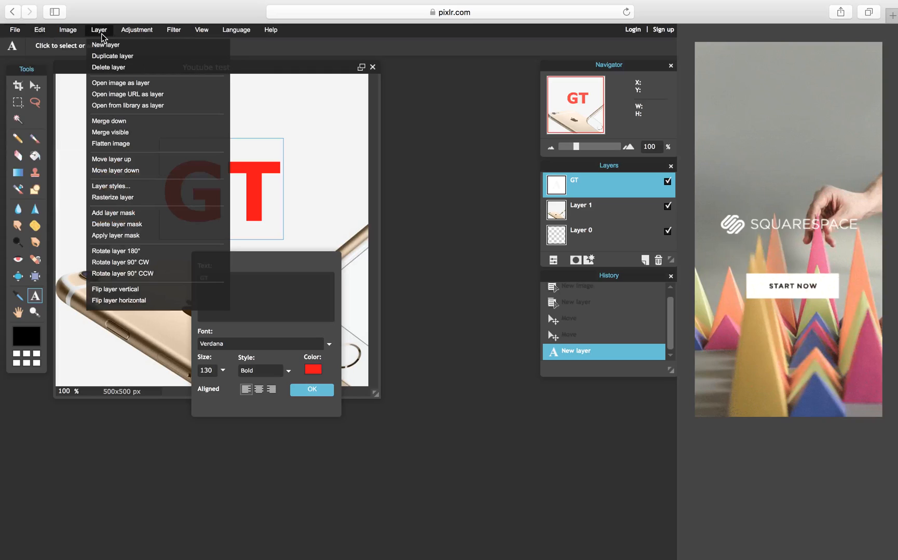
pyautogui.click(136, 31)
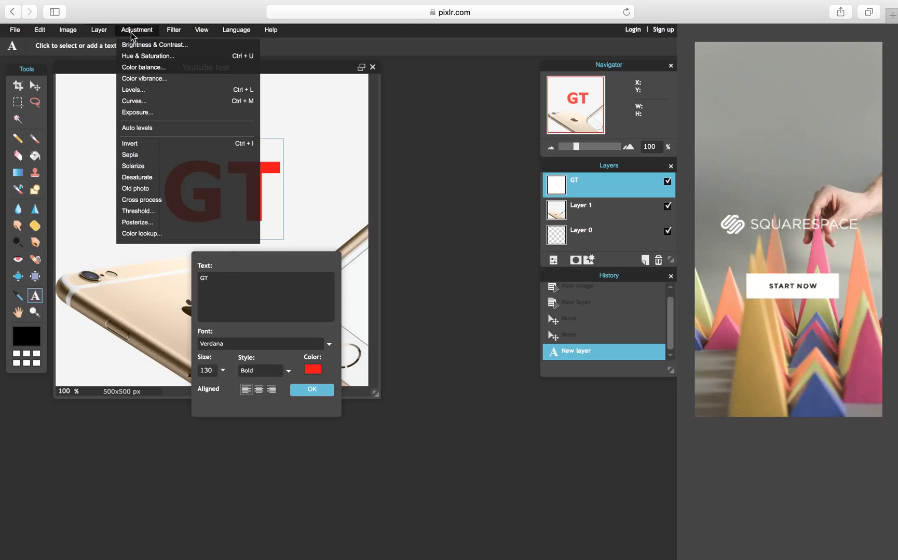
pyautogui.click(173, 31)
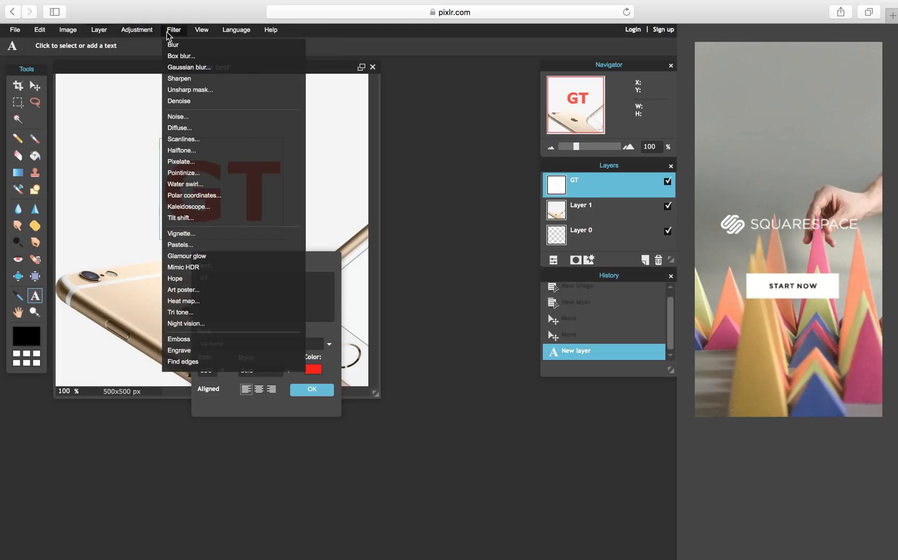
pyautogui.moveTo(47, 112)
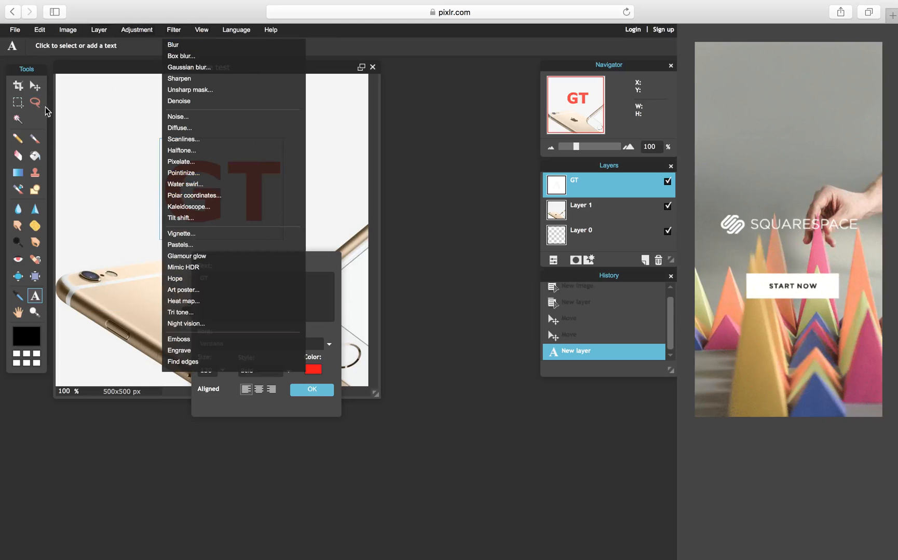
pyautogui.click(235, 172)
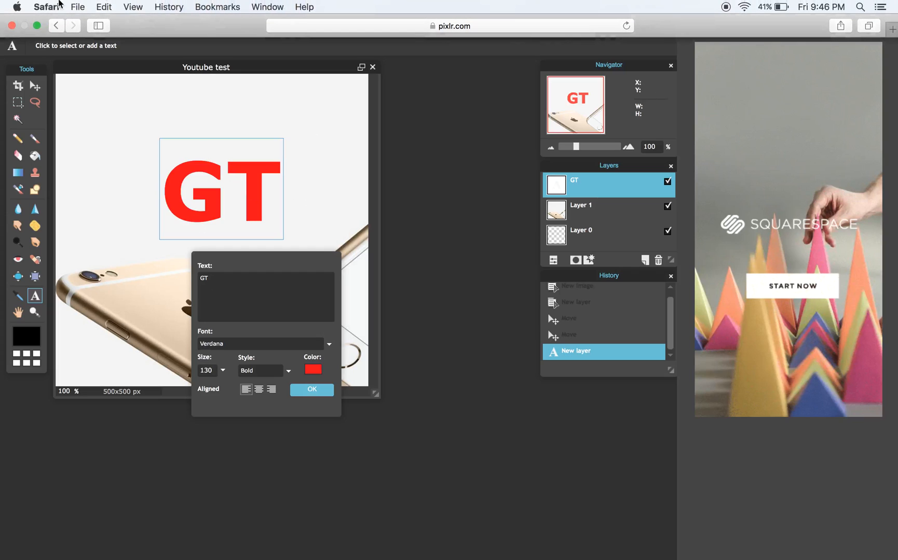
pyautogui.click(103, 7)
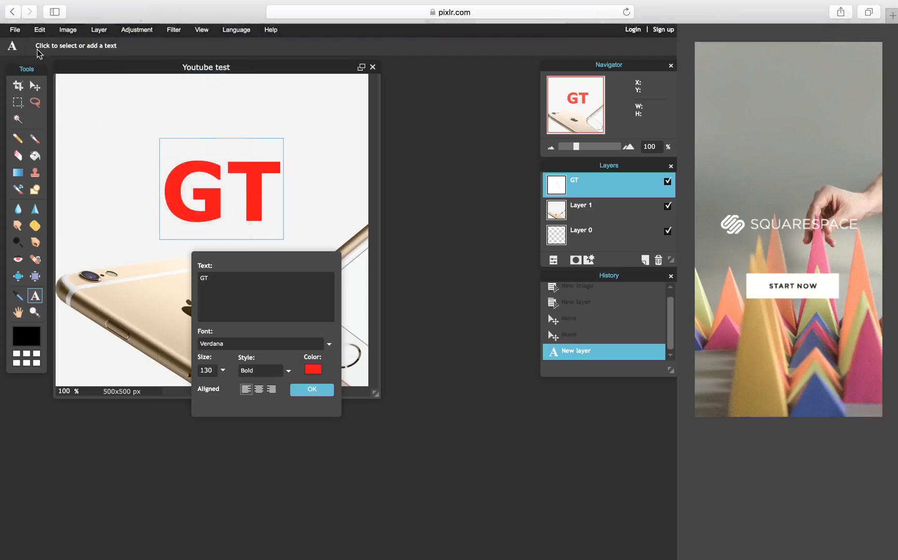
pyautogui.moveTo(436, 53)
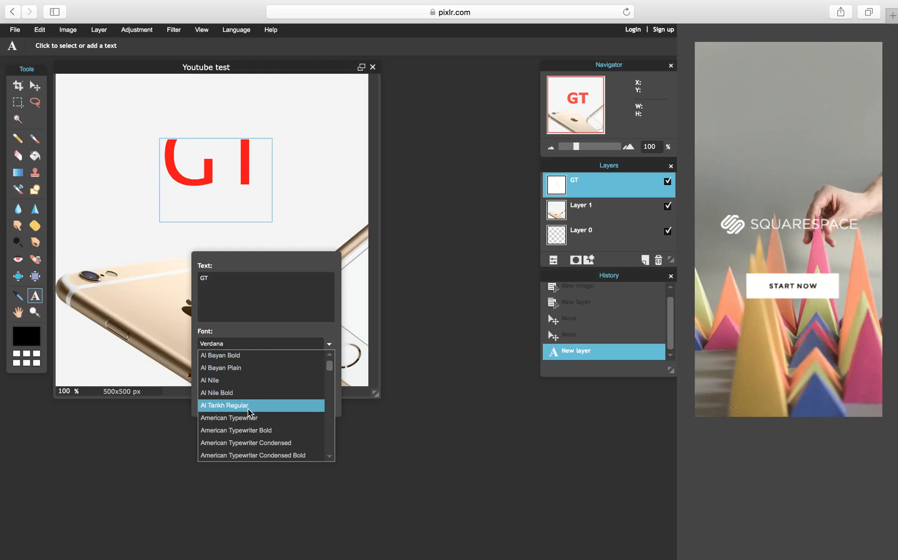
# - Restyle the red GT text in American Typewriter Bold and commit the edit
pyautogui.click(235, 430)
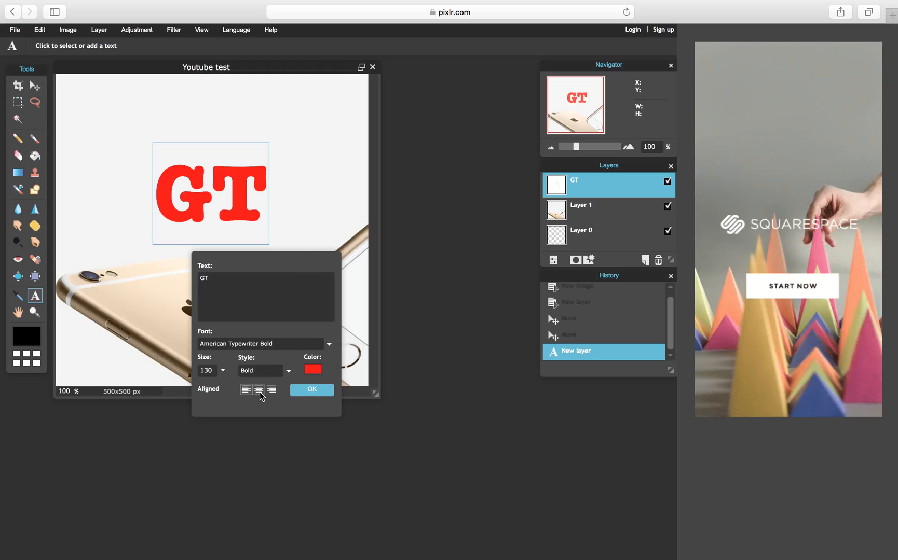
pyautogui.moveTo(259, 390)
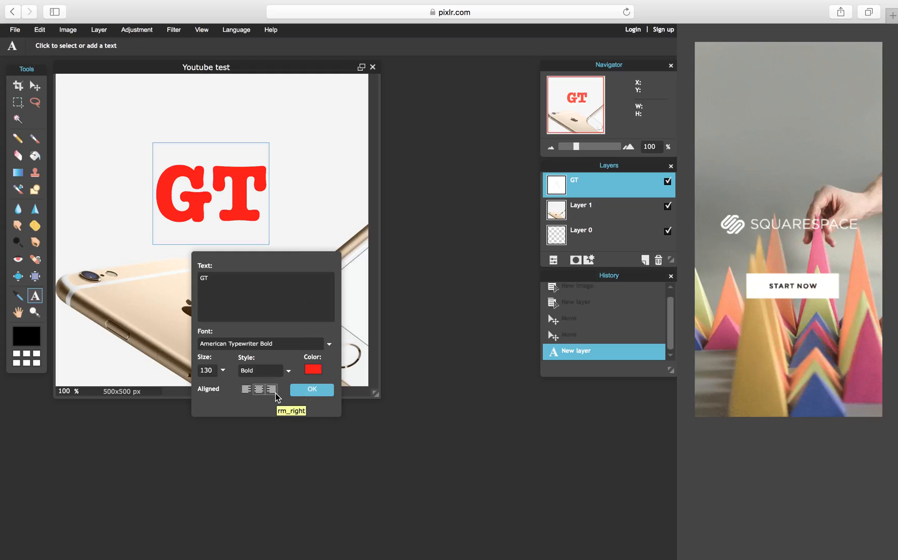
pyautogui.moveTo(291, 398)
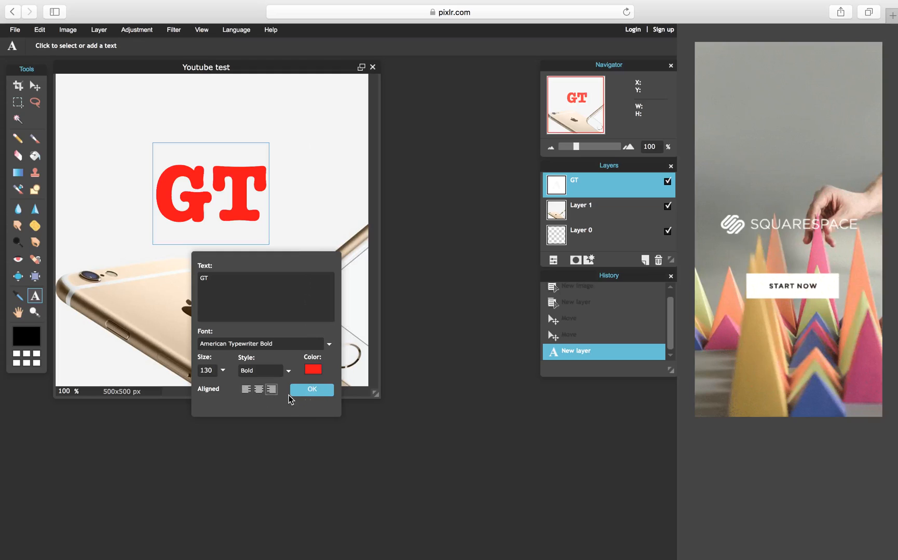
pyautogui.click(311, 390)
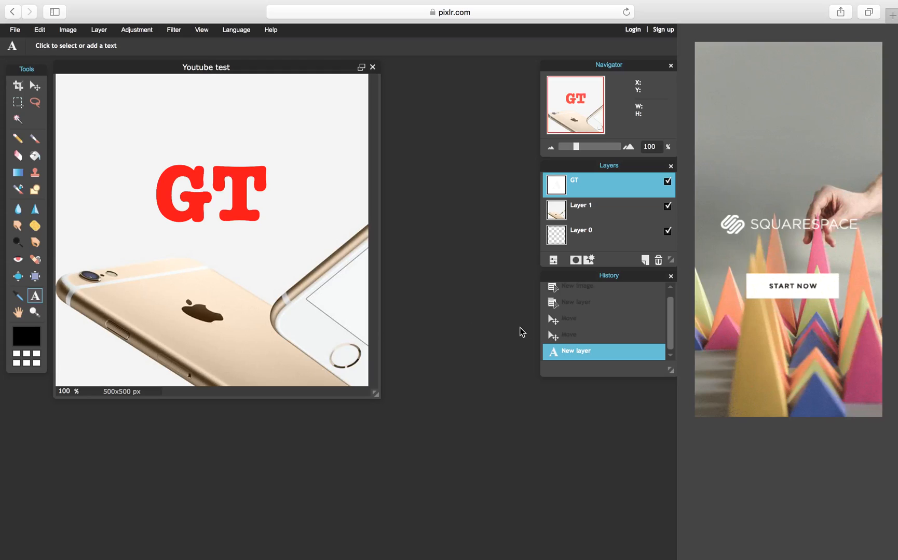
pyautogui.moveTo(238, 246)
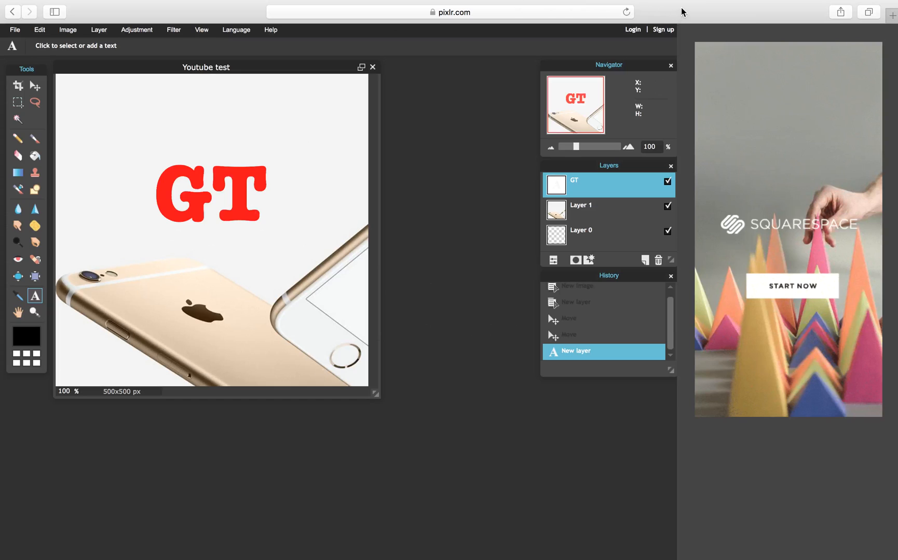
pyautogui.moveTo(4, 393)
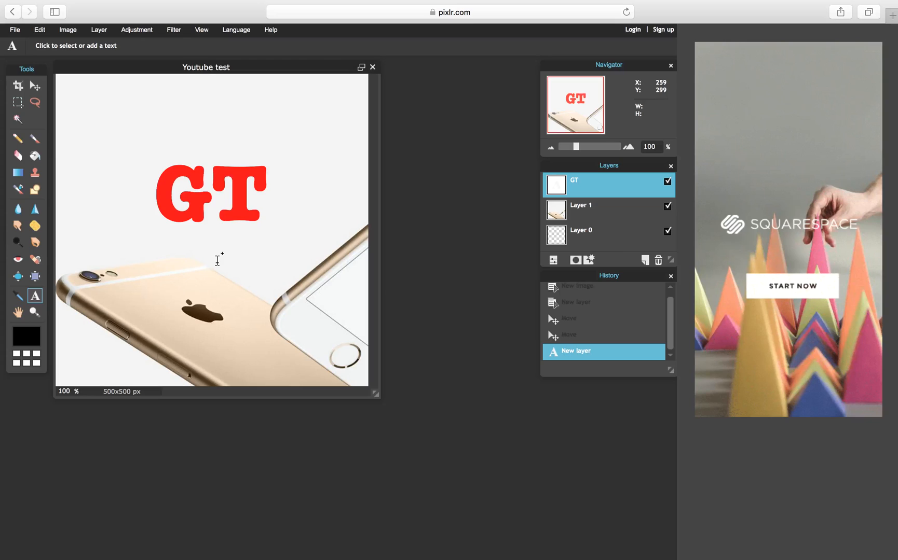
pyautogui.moveTo(359, 200)
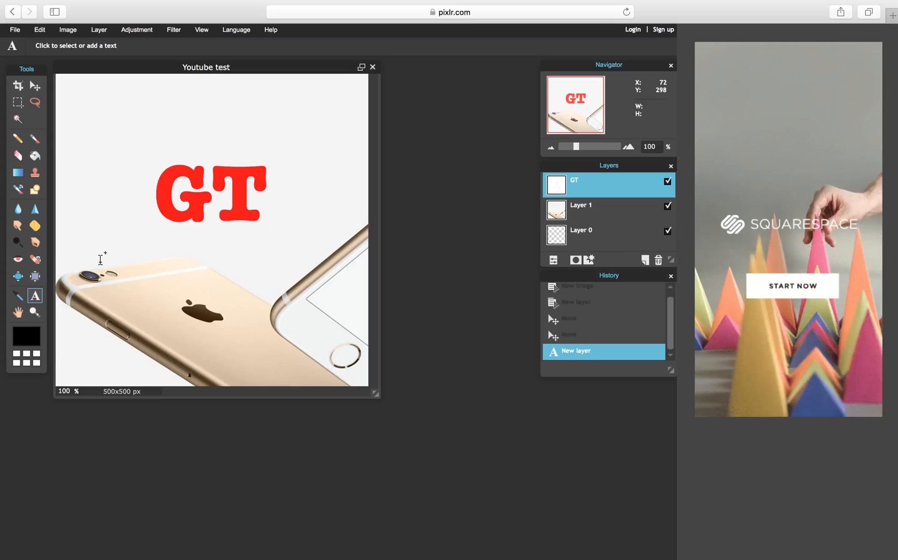
pyautogui.click(210, 193)
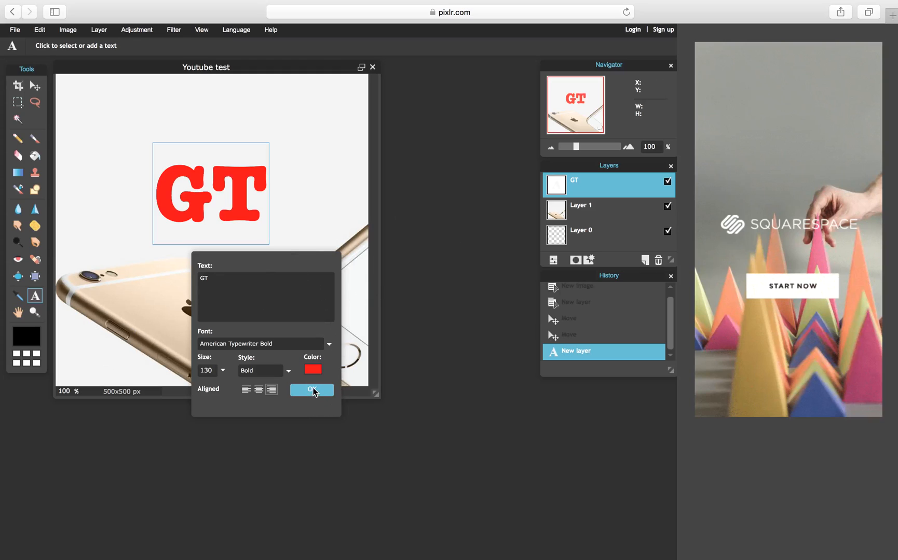
pyautogui.click(312, 390)
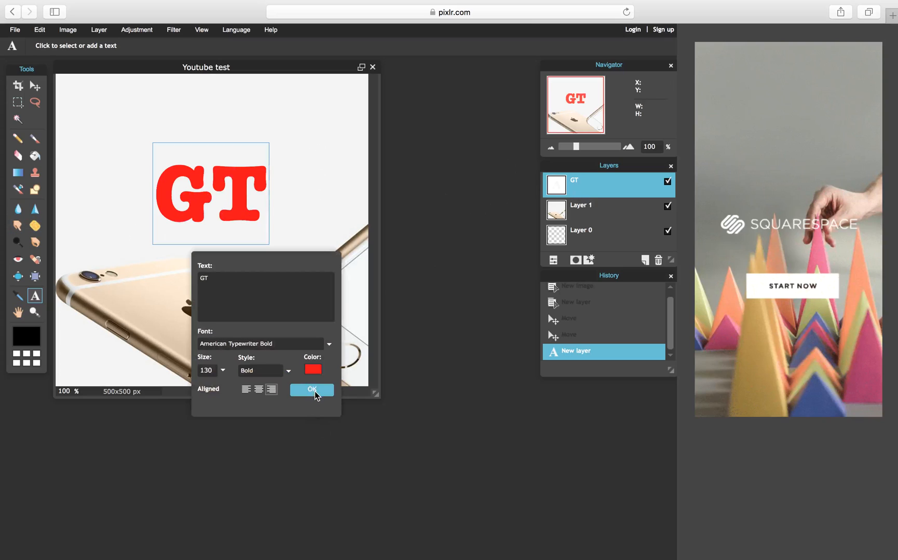
pyautogui.click(311, 391)
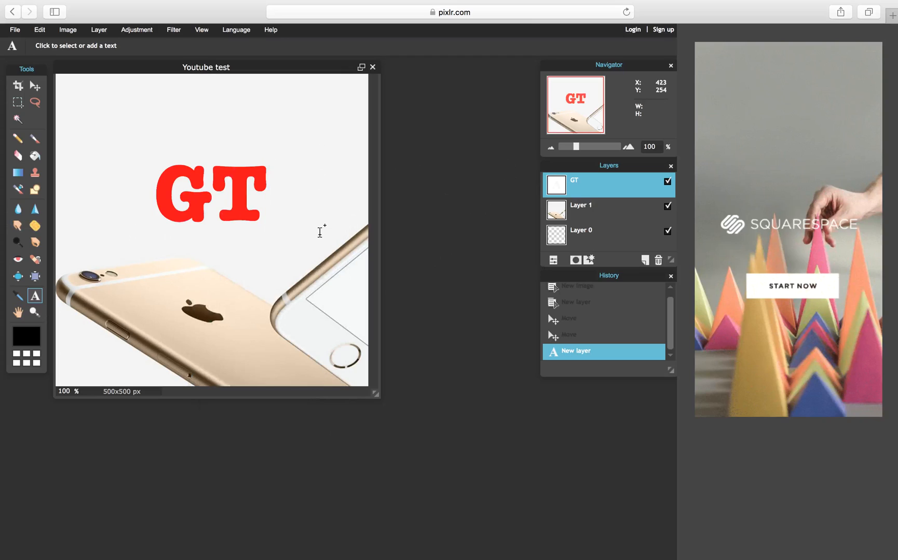
pyautogui.moveTo(307, 225)
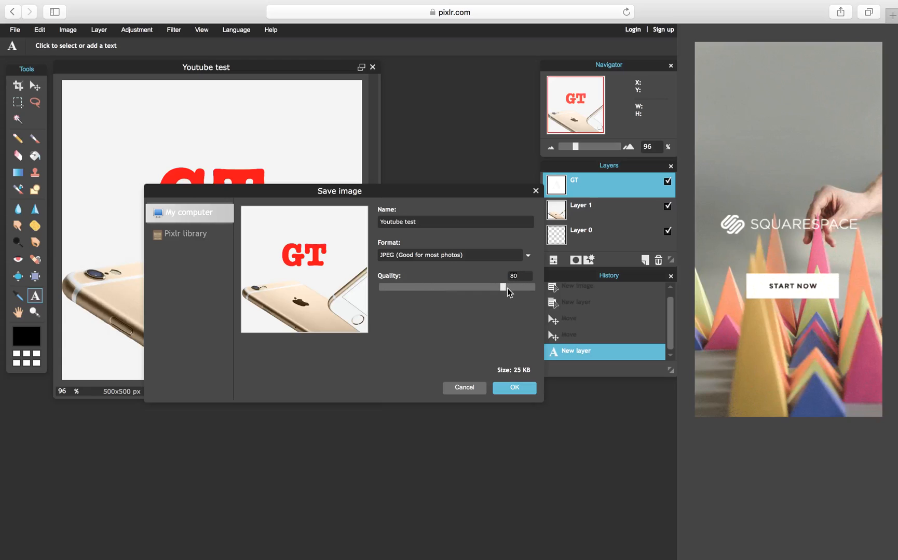
# - Raise the JPEG quality slider to 100 for the 'Youtube test' save
pyautogui.moveTo(503, 287); pyautogui.dragTo(533, 286)
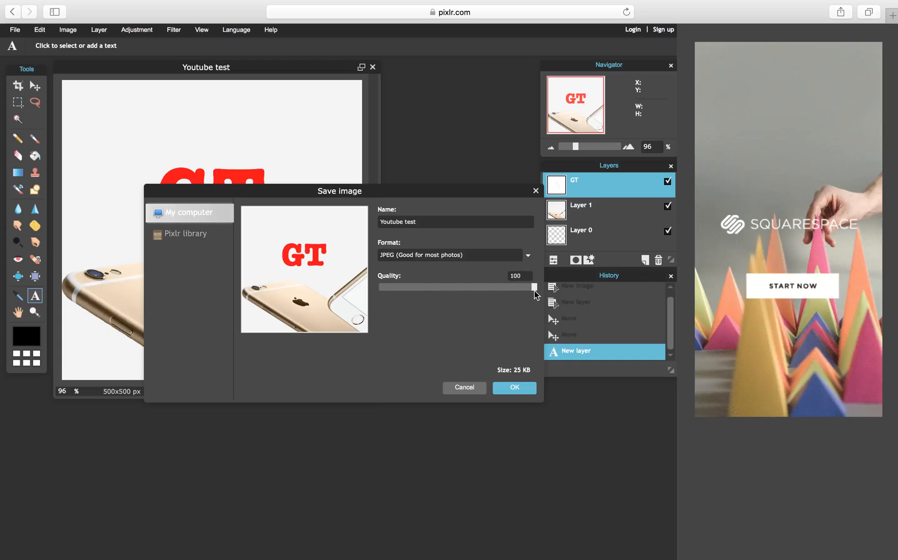
pyautogui.click(513, 387)
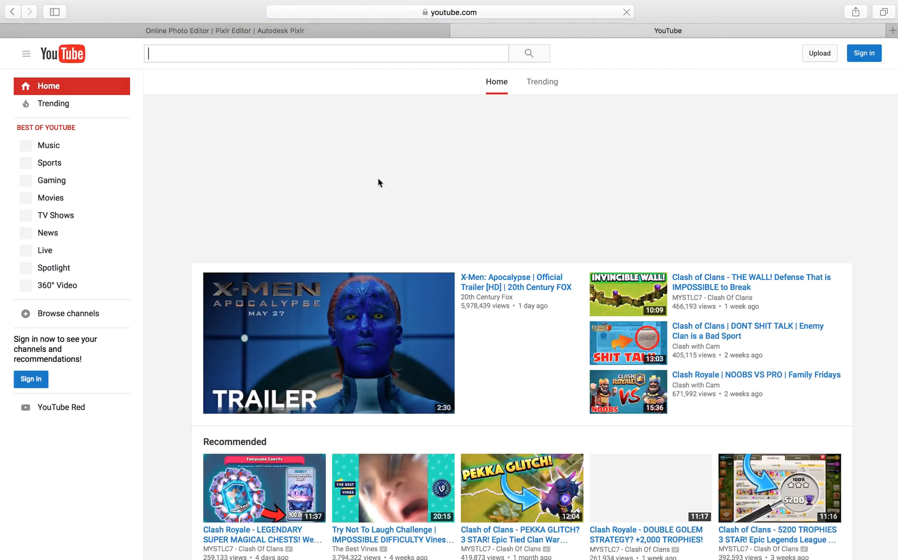
# - Start YouTube sign-in and begin entering the Google account email
pyautogui.click(862, 53)
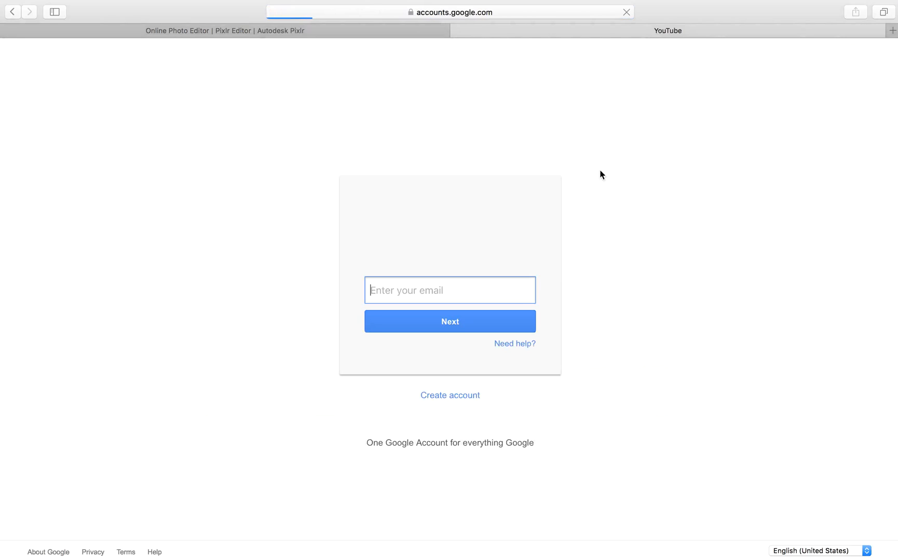
pyautogui.write('g')
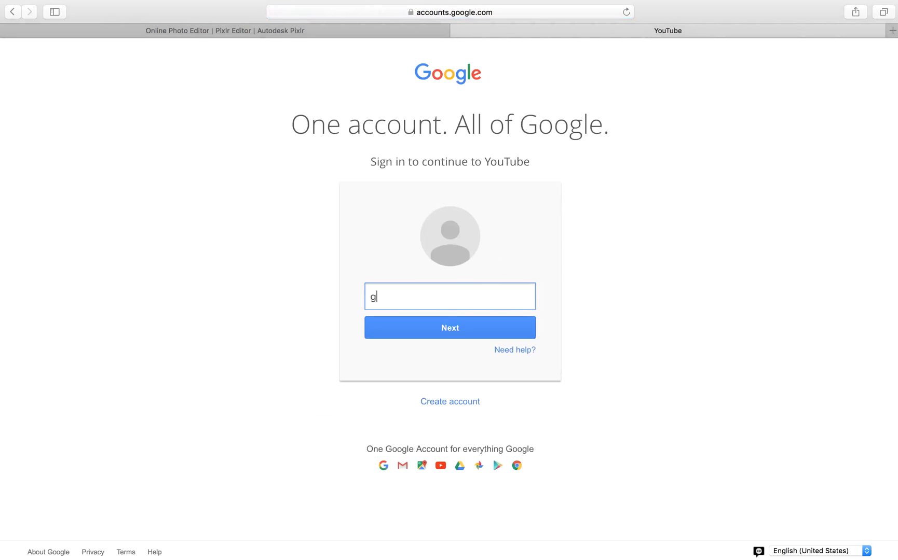
pyautogui.write('ame')
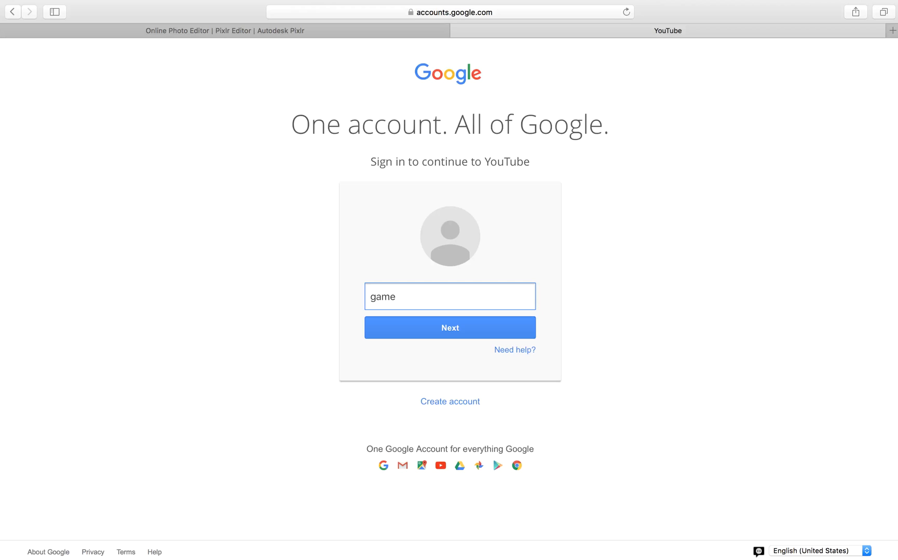
pyautogui.write('i')
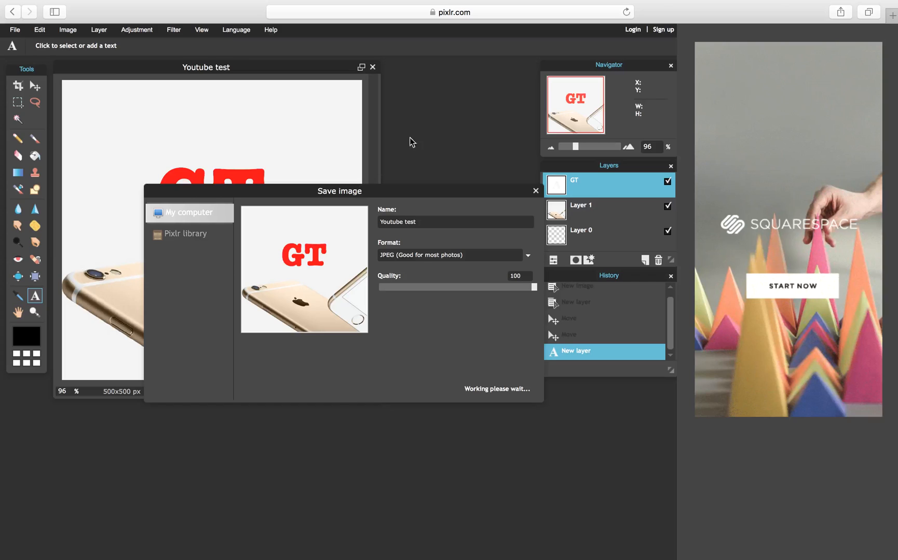
pyautogui.moveTo(359, 441)
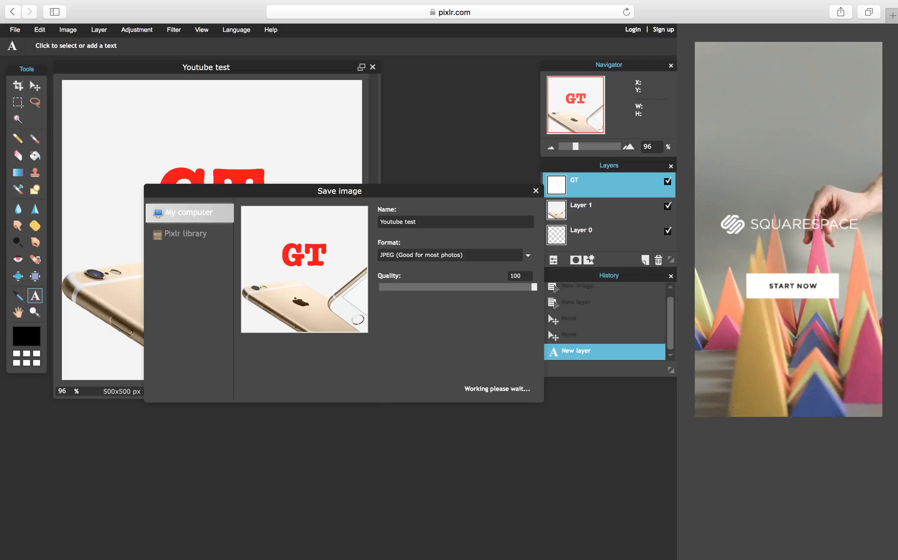
pyautogui.moveTo(751, 6)
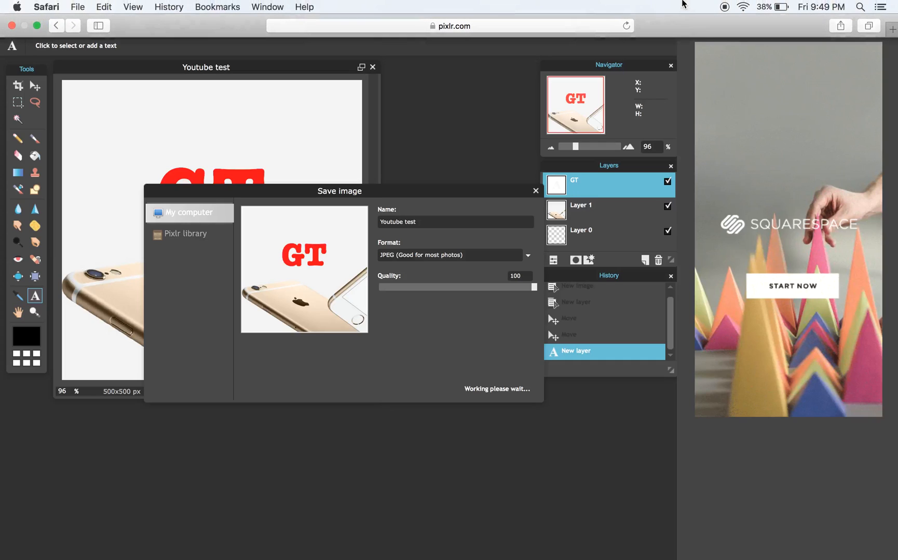
pyautogui.moveTo(710, 7)
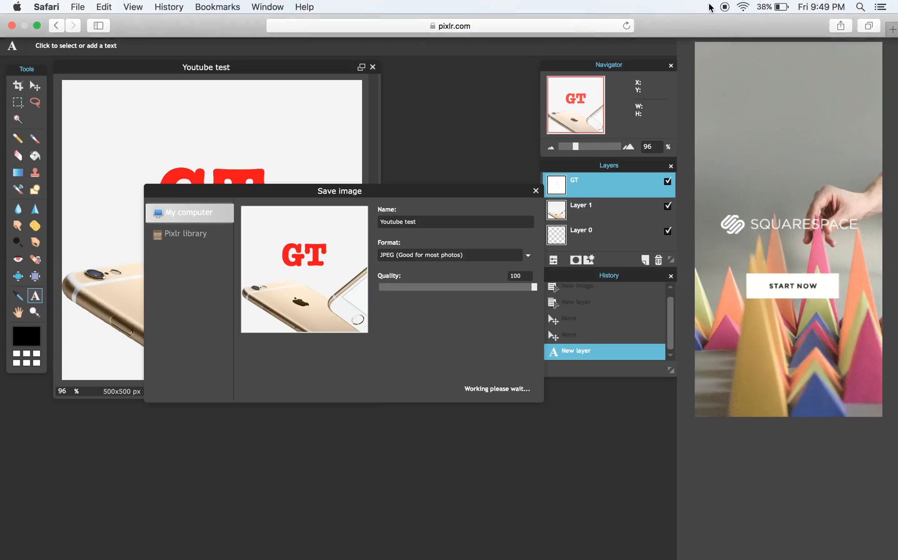